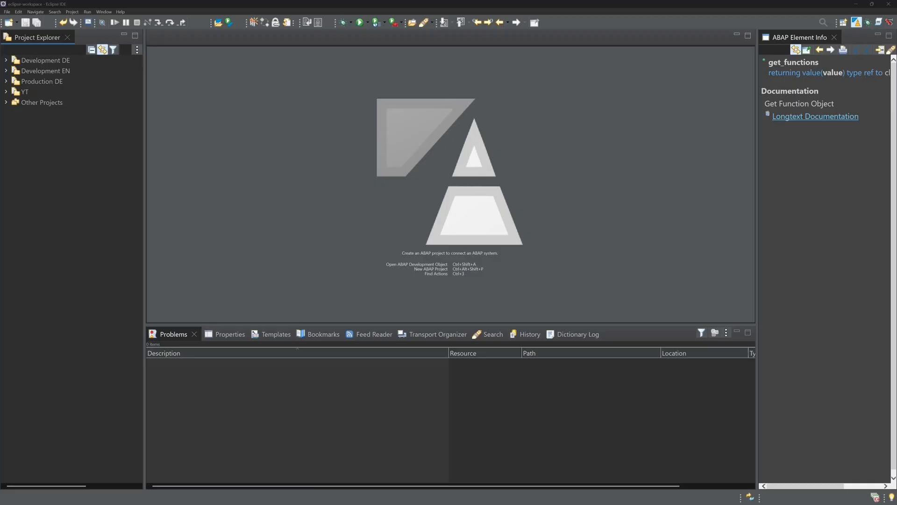
{"action": "mouse_move", "coordinate": [254, 186]}
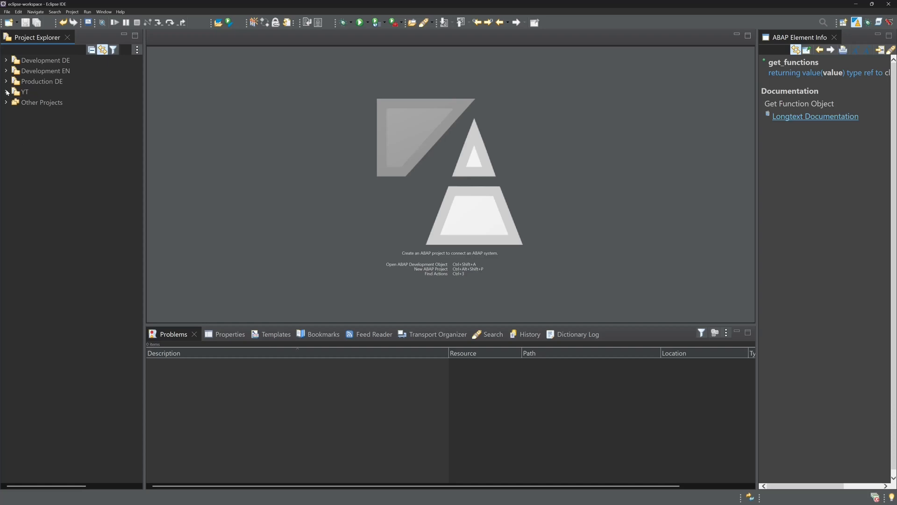
- Expand YT > A4H_001_developer_en > Favorite Packages > $ZABAP_EXAMPLES down to its Programs list and browse it
{"action": "left_click", "coordinate": [5, 92]}
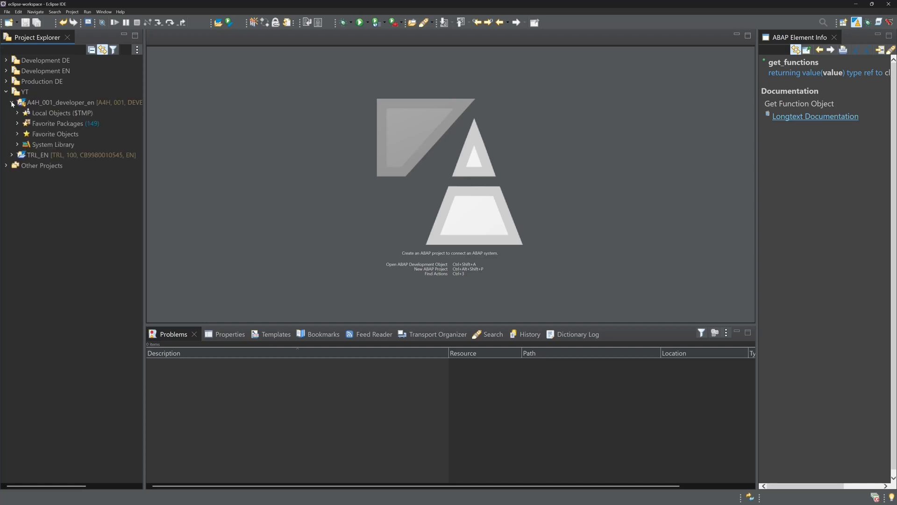
{"action": "left_click", "coordinate": [18, 124]}
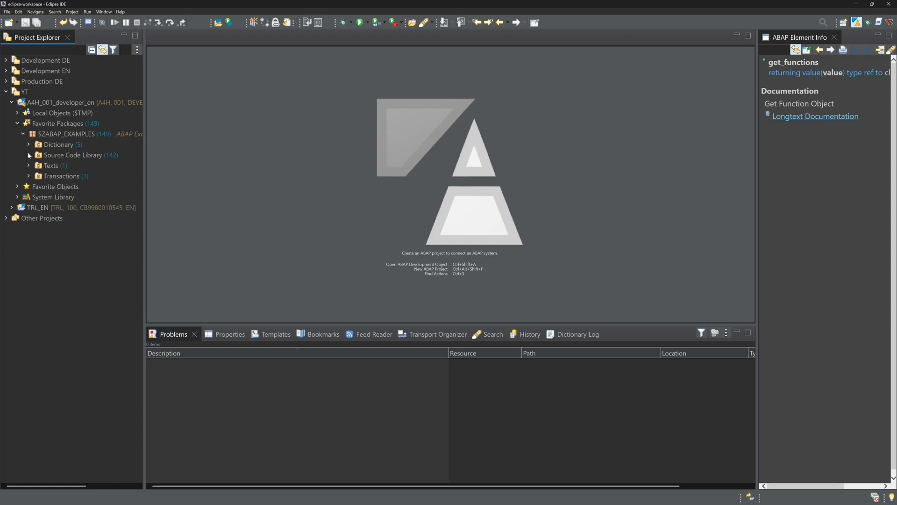
{"action": "left_click", "coordinate": [29, 154]}
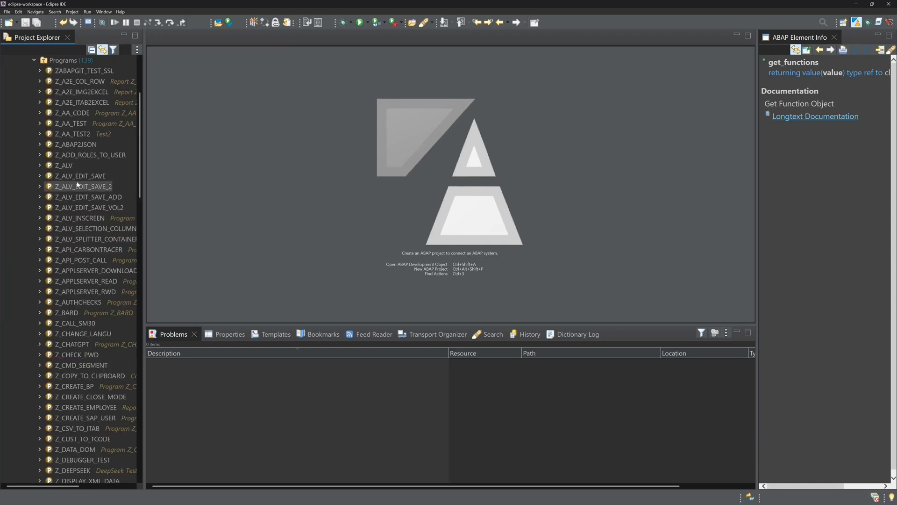
{"action": "scroll", "scroll_direction": "down", "scroll_amount": 3}
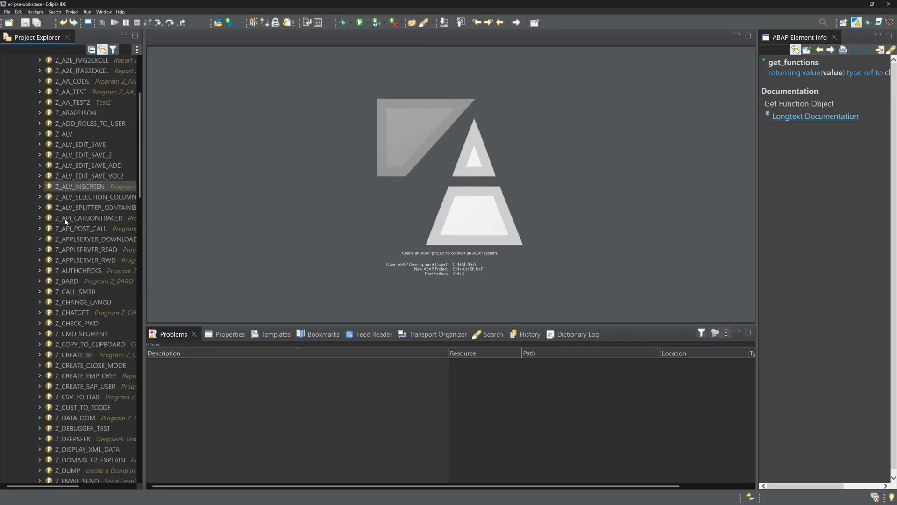
{"action": "scroll", "scroll_direction": "down", "scroll_amount": 3}
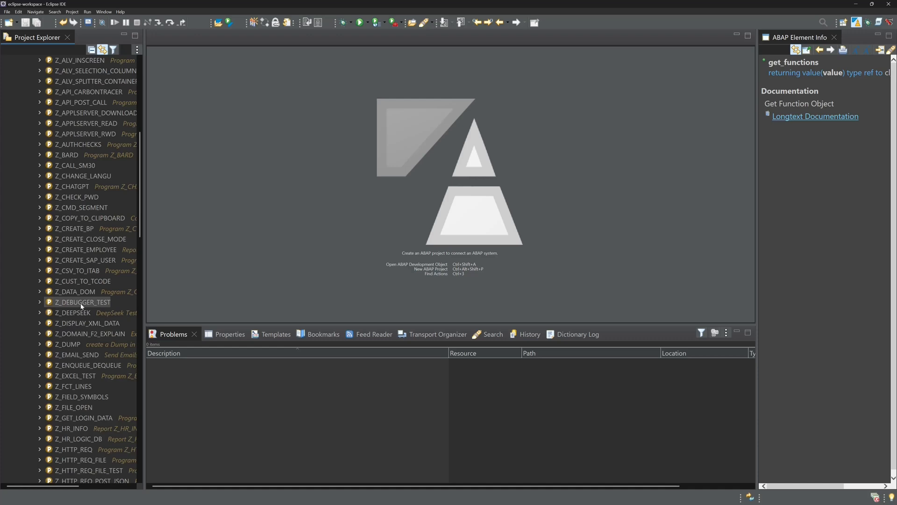
- Open Z_DEBUGGER_TEST and select the get_functions call in its SALV display code around line 43
{"action": "double_click", "coordinate": [81, 302]}
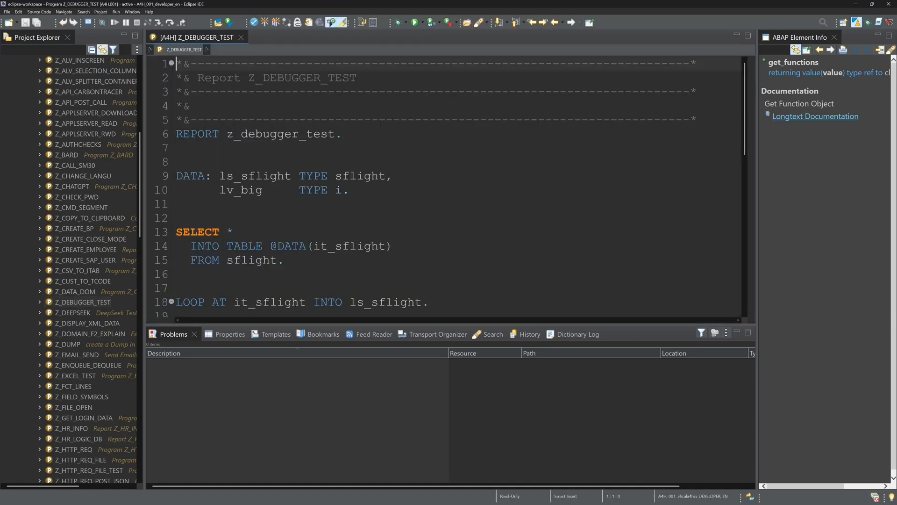
{"action": "scroll", "scroll_direction": "down", "scroll_amount": 3}
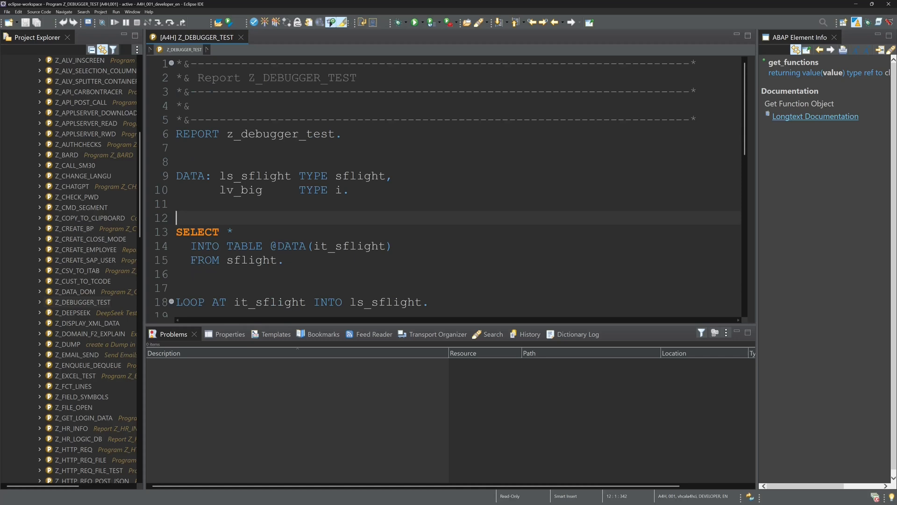
{"action": "scroll", "scroll_direction": "down", "scroll_amount": 3}
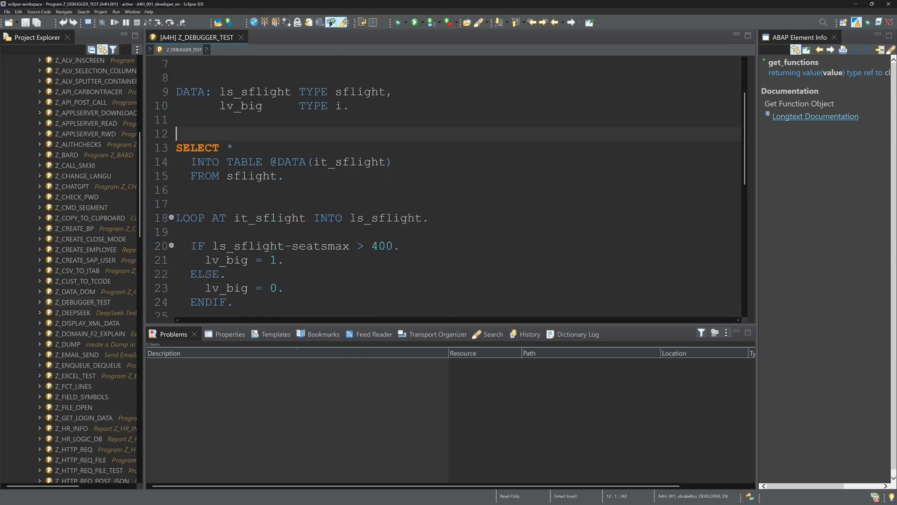
{"action": "scroll", "scroll_direction": "down", "scroll_amount": 3}
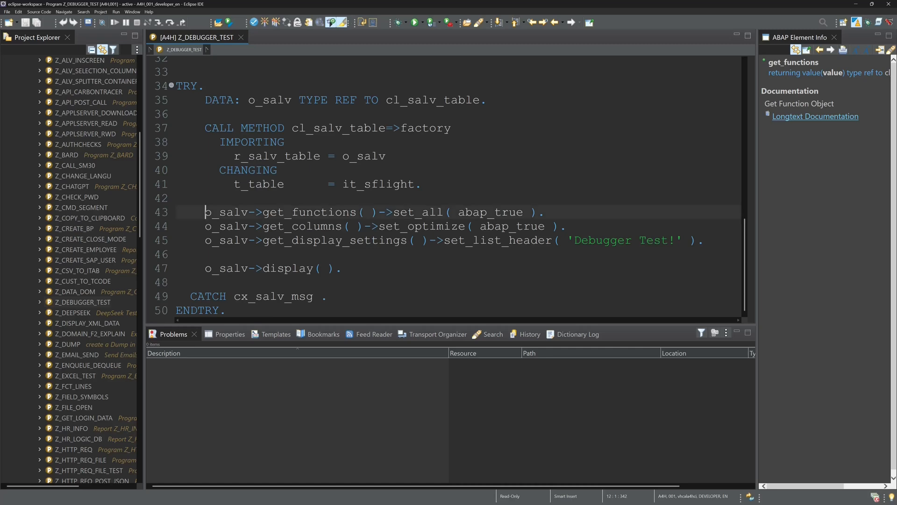
{"action": "double_click", "coordinate": [223, 212]}
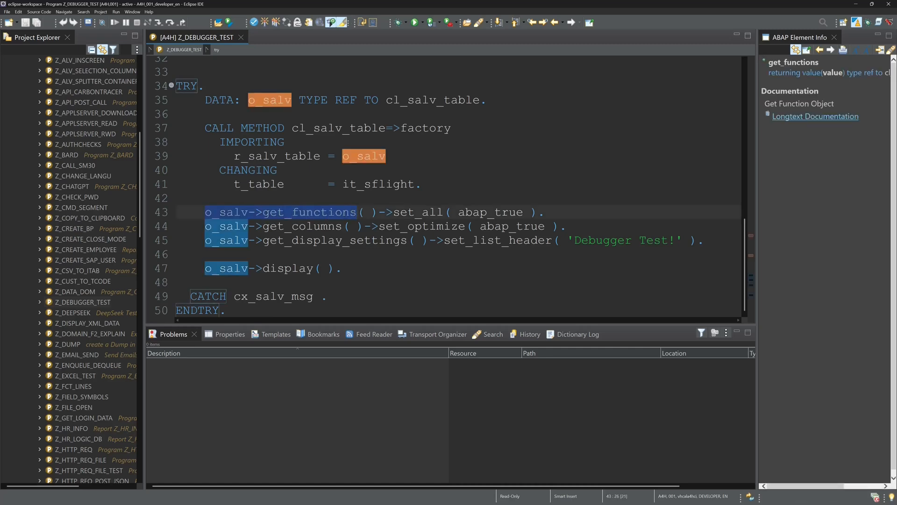
- Run Get Where-Used List on get_functions and filter the results to object type PROG/P
{"action": "right_click", "coordinate": [274, 212]}
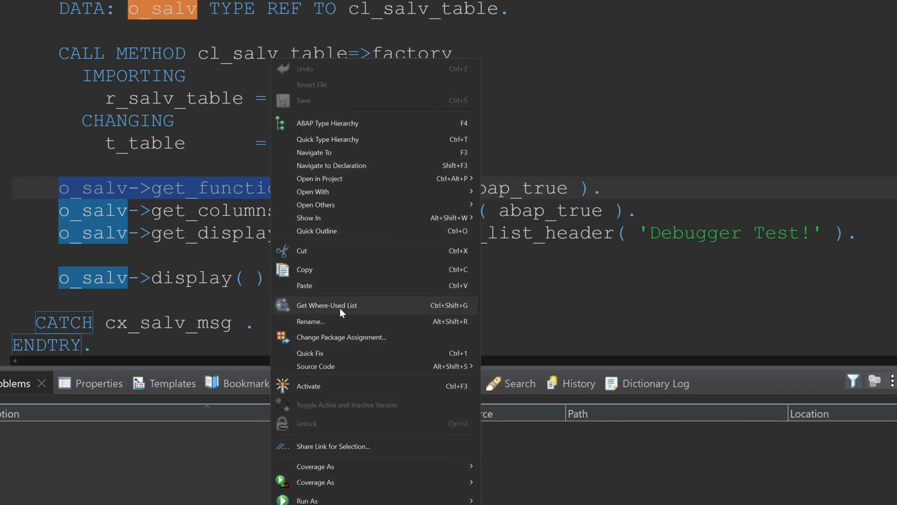
{"action": "left_click", "coordinate": [327, 305]}
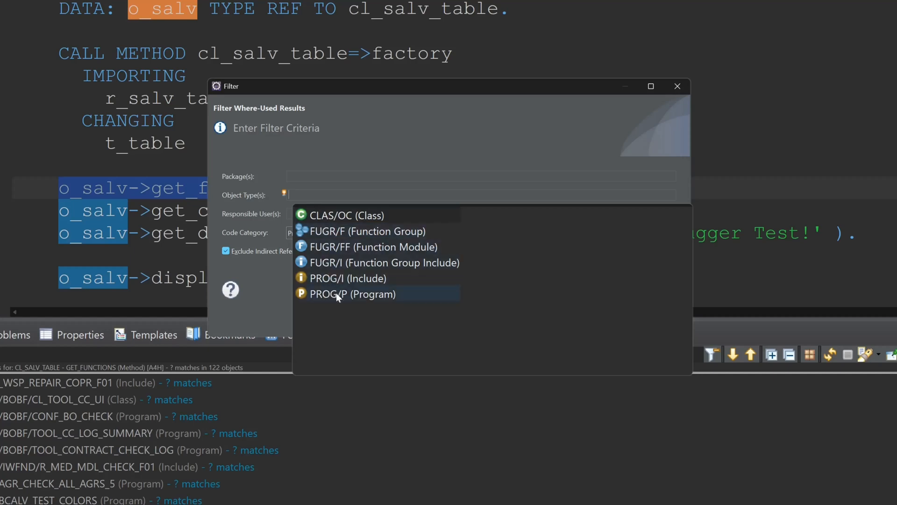
{"action": "left_click", "coordinate": [352, 294]}
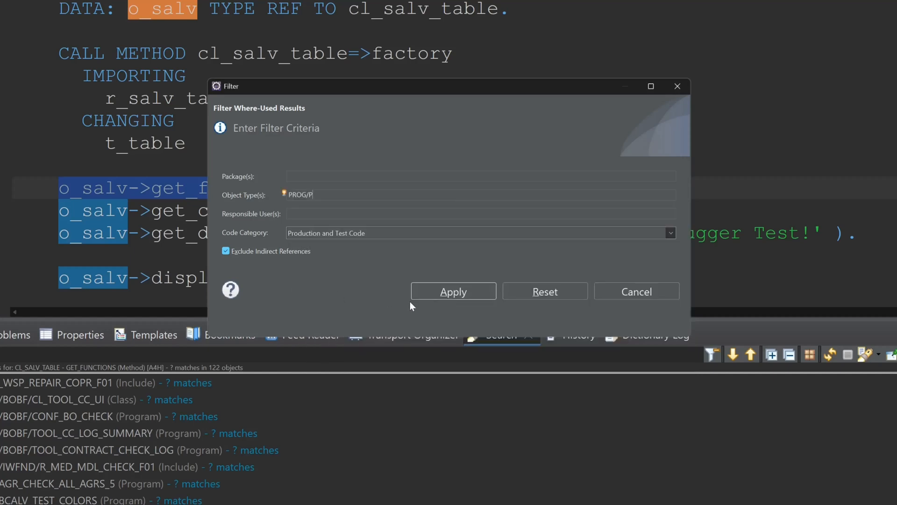
{"action": "left_click", "coordinate": [452, 292]}
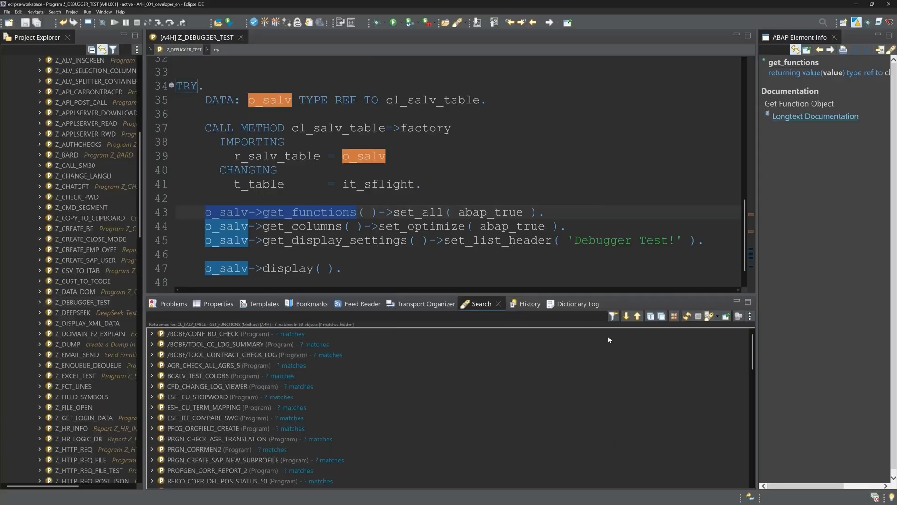
- Narrow the where-used results further to package $ZABAP_EXAMPLES
{"action": "left_click", "coordinate": [613, 316]}
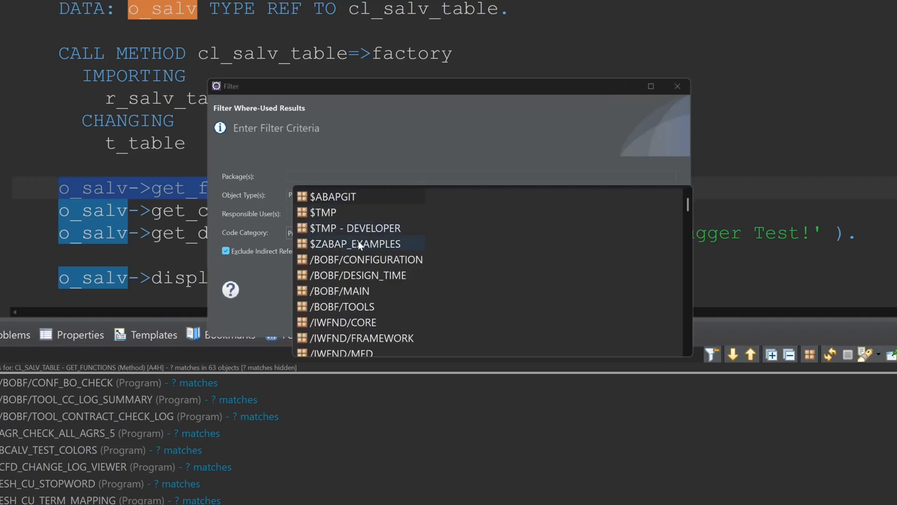
{"action": "left_click", "coordinate": [355, 243]}
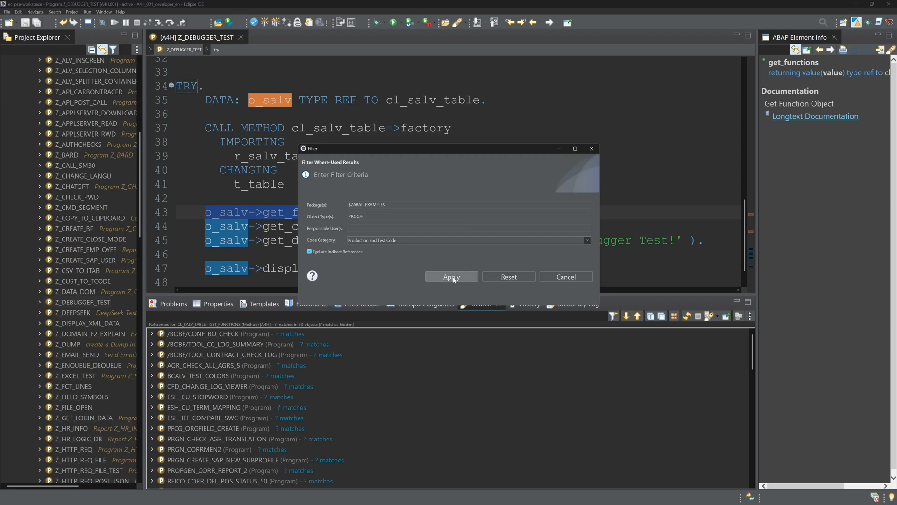
{"action": "left_click", "coordinate": [450, 277]}
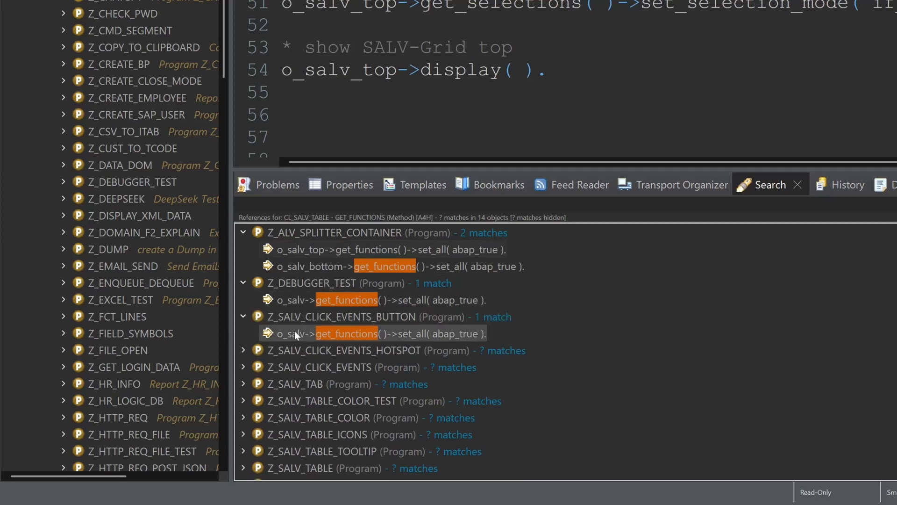
- Open the Z_ALV_SPLITTER_CONTAINER match, then bring up Search > Search… on ABAP Source Search
{"action": "double_click", "coordinate": [346, 333]}
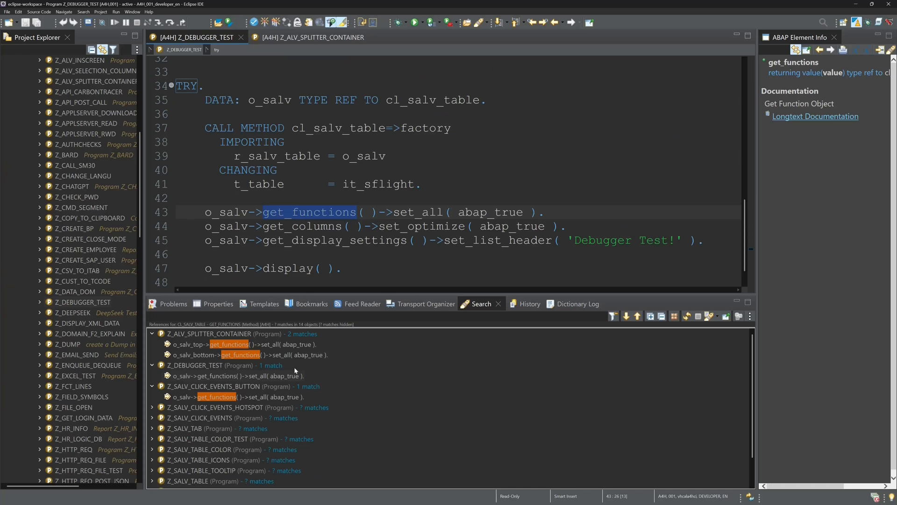
{"action": "mouse_move", "coordinate": [409, 293]}
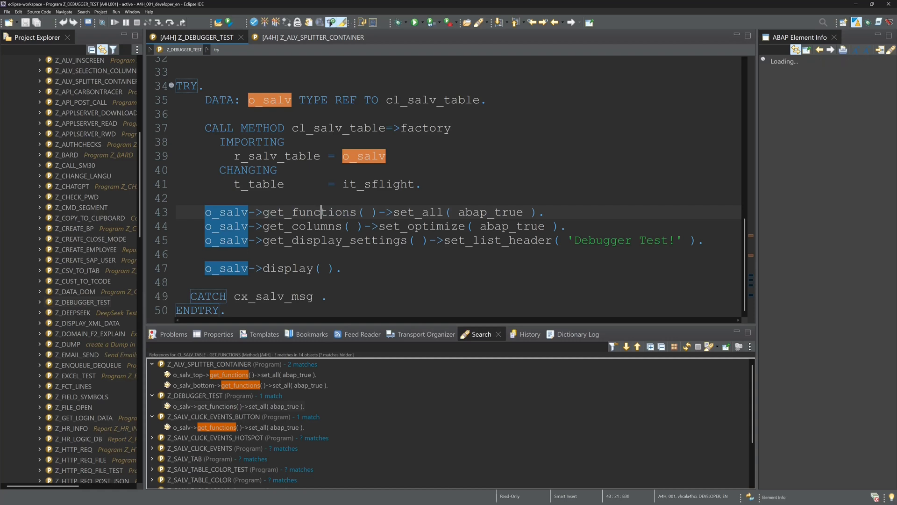
{"action": "left_click", "coordinate": [309, 212]}
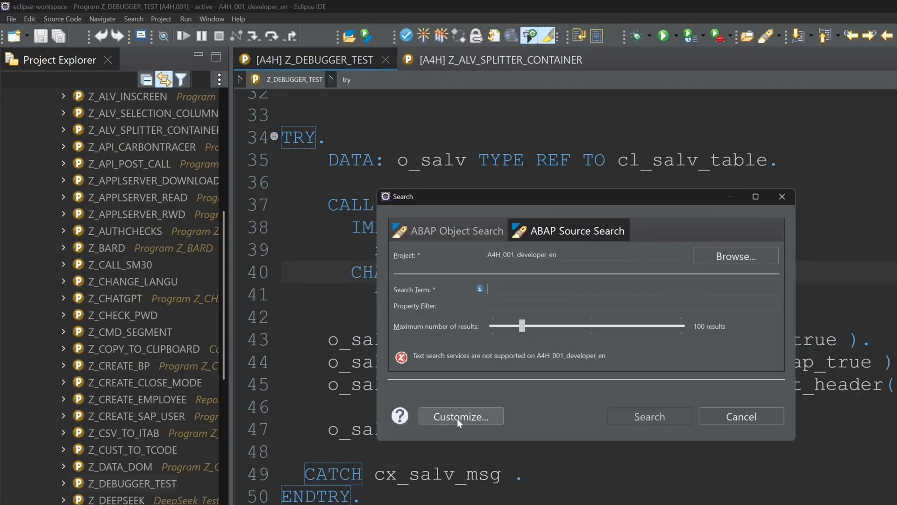
- Customize the search pages to enable ABAP Object Search and ABAP Source Search
{"action": "left_click", "coordinate": [460, 416]}
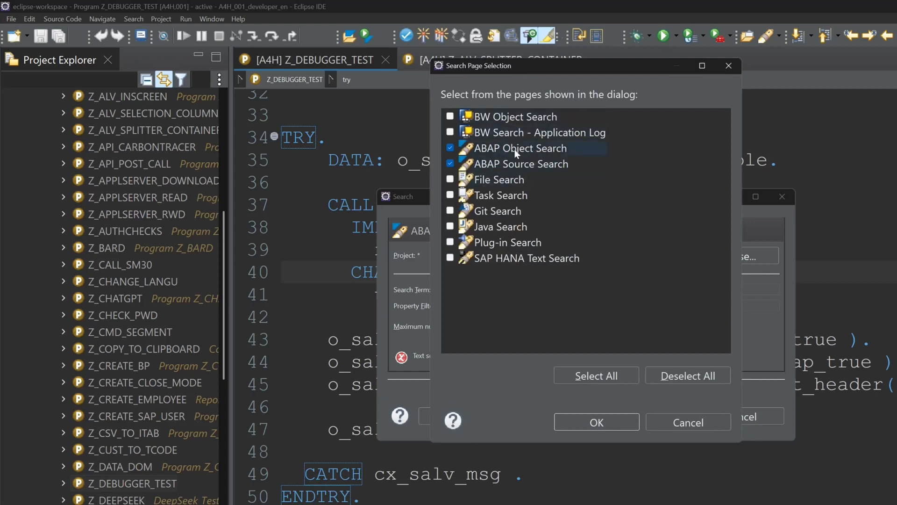
{"action": "mouse_move", "coordinate": [614, 327]}
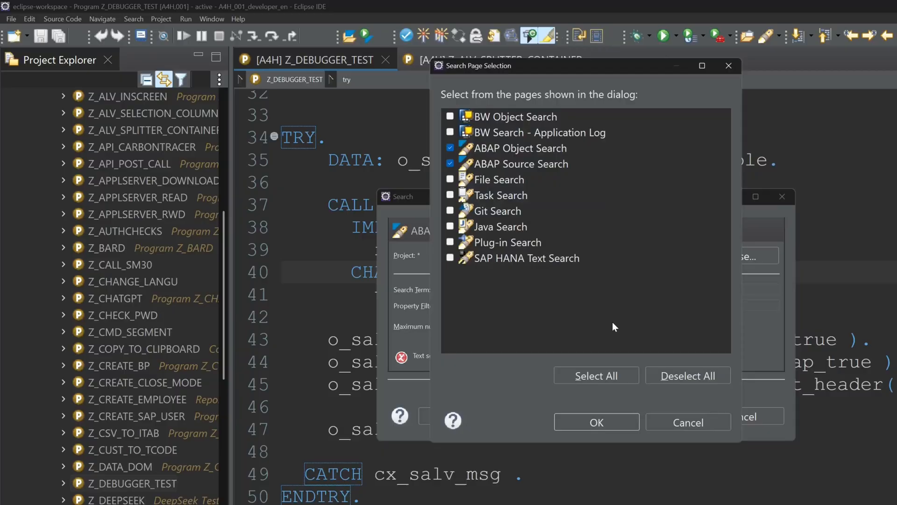
{"action": "left_click", "coordinate": [595, 421]}
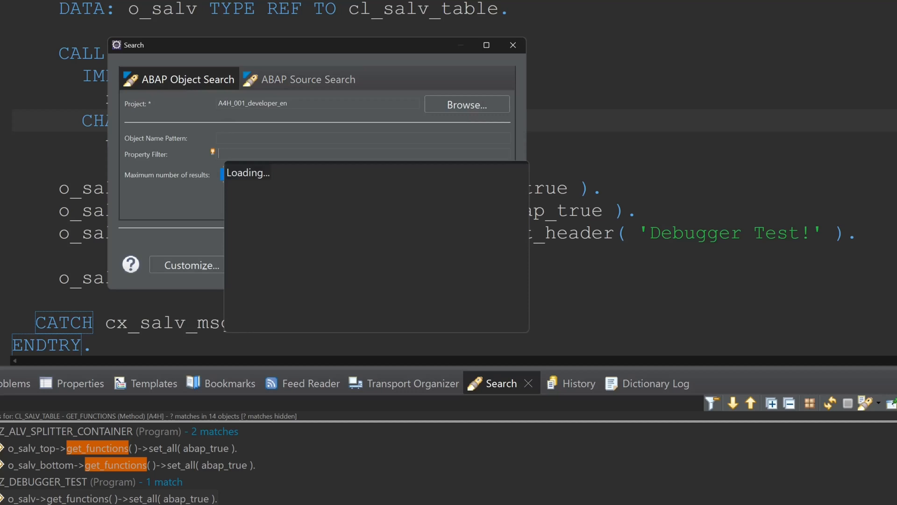
- Search ABAP objects with filter type:ddls and name pattern Z, listing four sales order demo views
{"action": "left_click", "coordinate": [218, 154]}
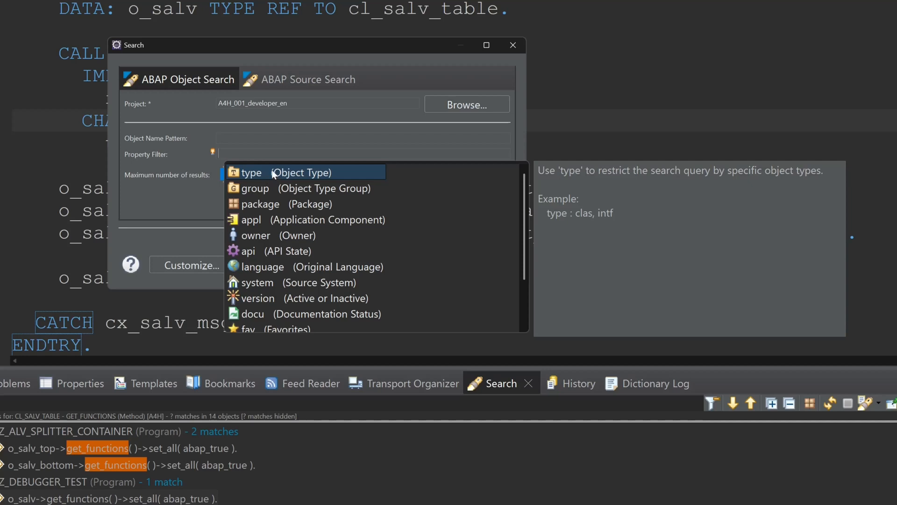
{"action": "mouse_move", "coordinate": [265, 283]}
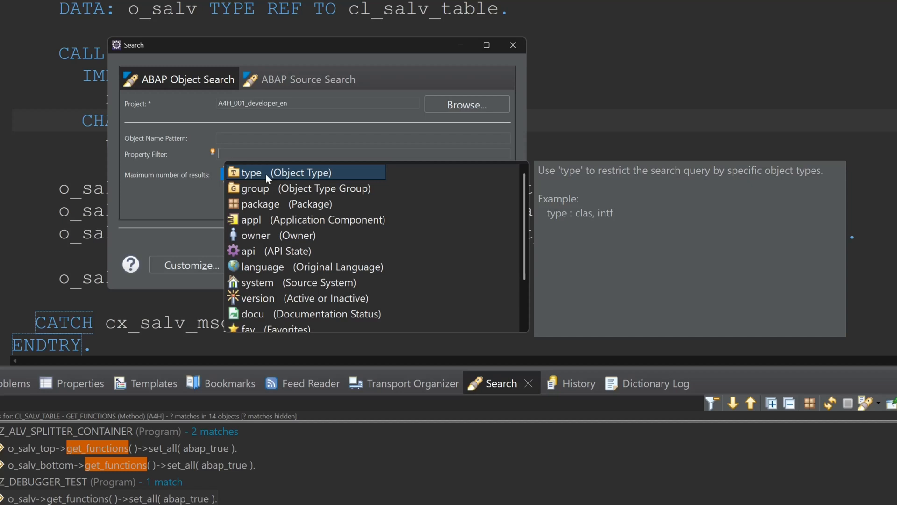
{"action": "left_click", "coordinate": [251, 171]}
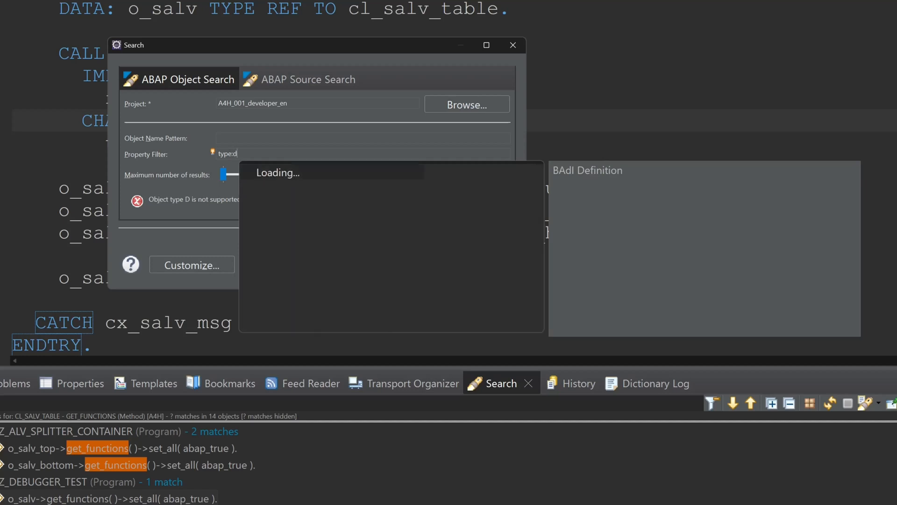
{"action": "type", "text": "dls"}
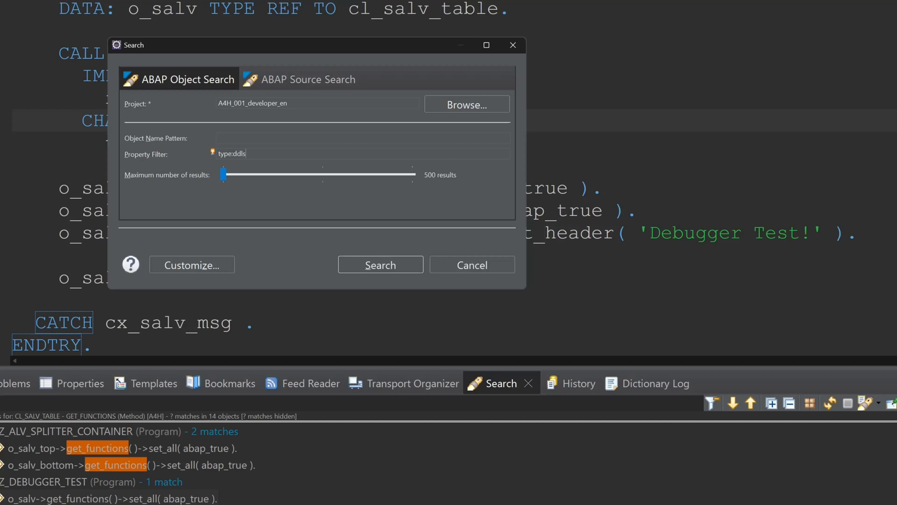
{"action": "type", "text": "z*"}
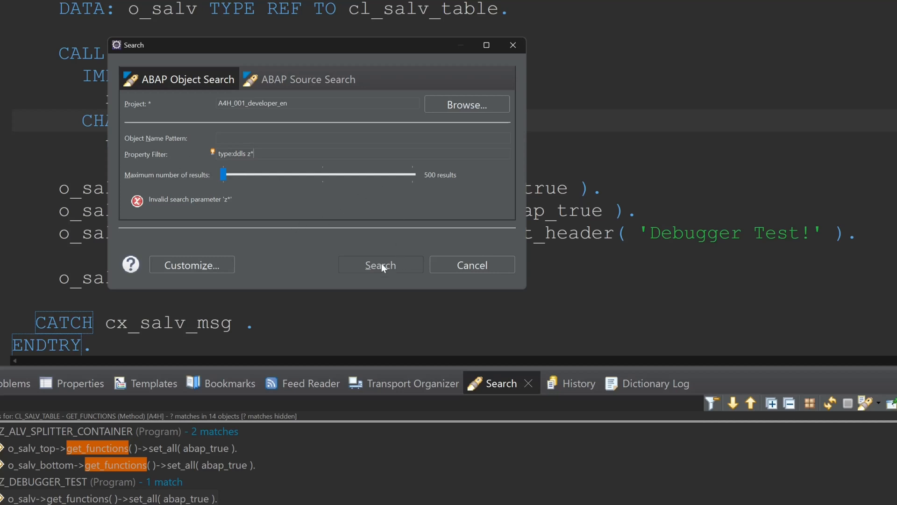
{"action": "mouse_move", "coordinate": [389, 266]}
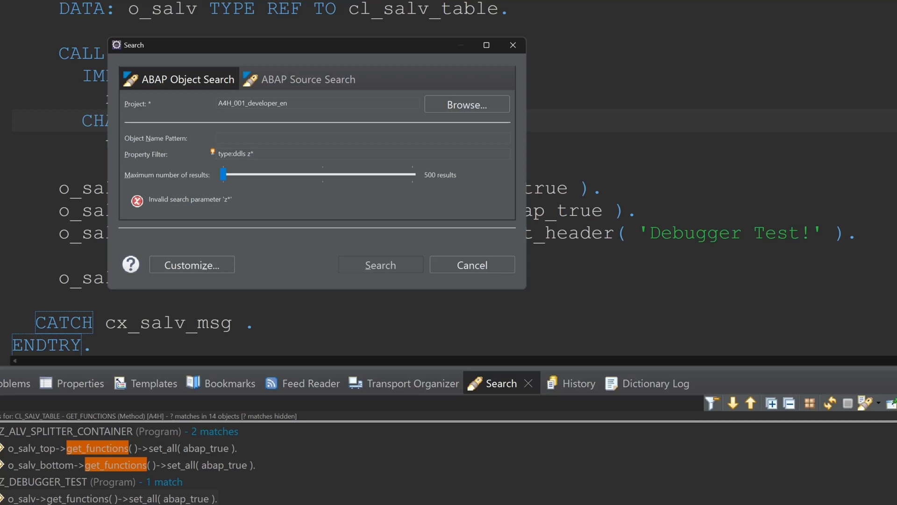
{"action": "key", "text": "BackSpace"}
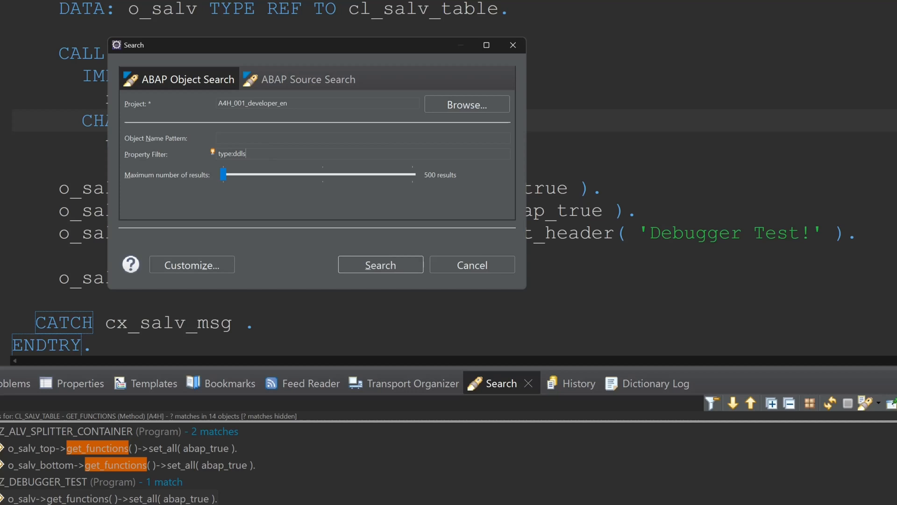
{"action": "type", "text": "Z"}
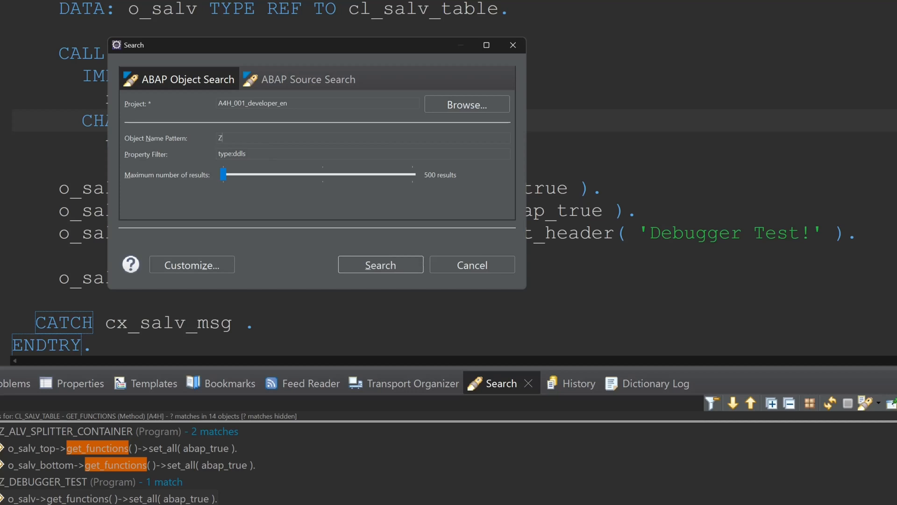
{"action": "left_click", "coordinate": [381, 264]}
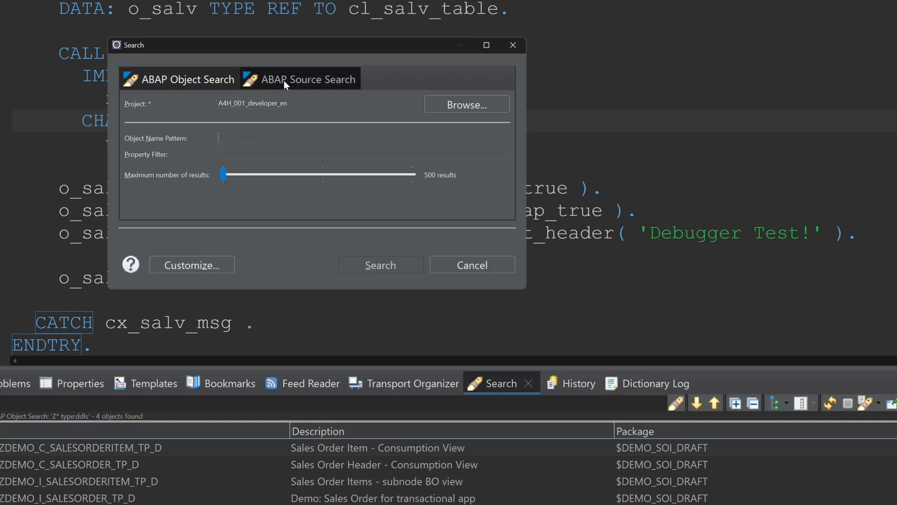
- Switch the dialog to ABAP Source Search
{"action": "left_click", "coordinate": [308, 79]}
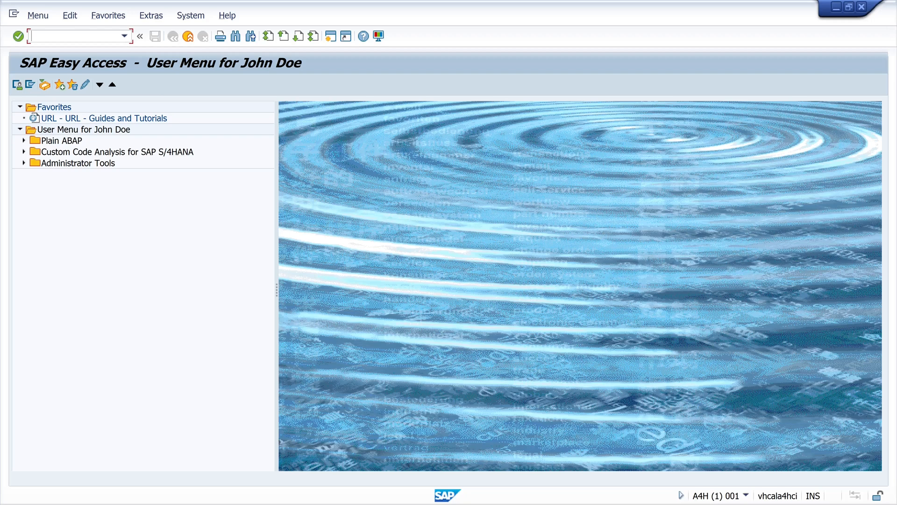
- Run transaction SFW5, continue past the warning and expand ENTERPRISE_BUSINESS_FUNCTIONS
{"action": "type", "text": "SFW"}
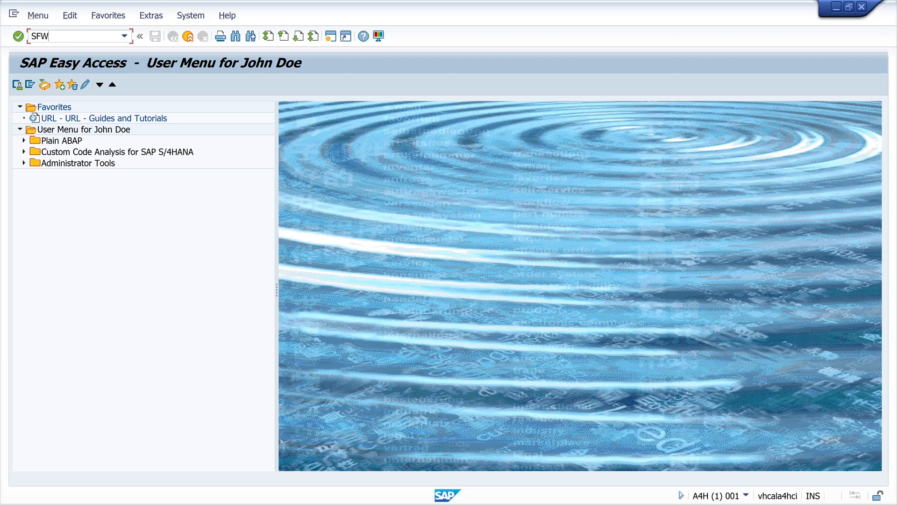
{"action": "key", "text": "Enter"}
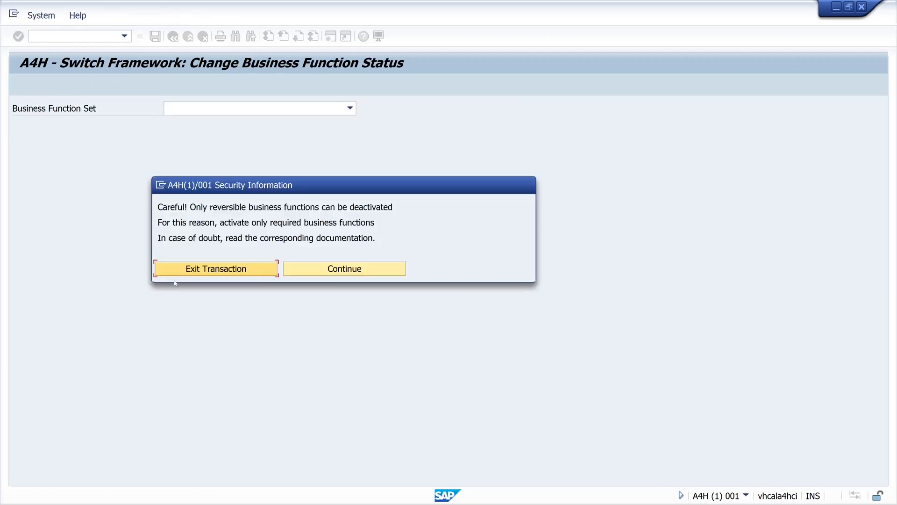
{"action": "left_click", "coordinate": [344, 268]}
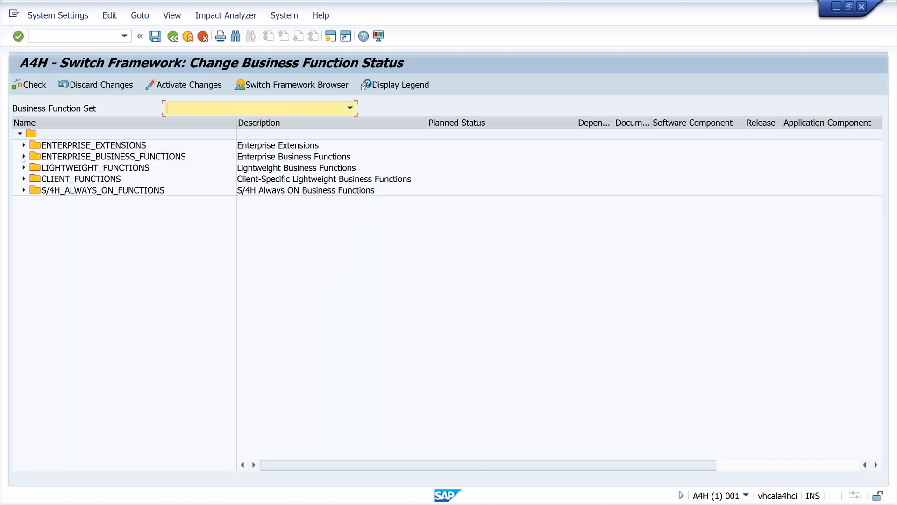
{"action": "left_click", "coordinate": [23, 156]}
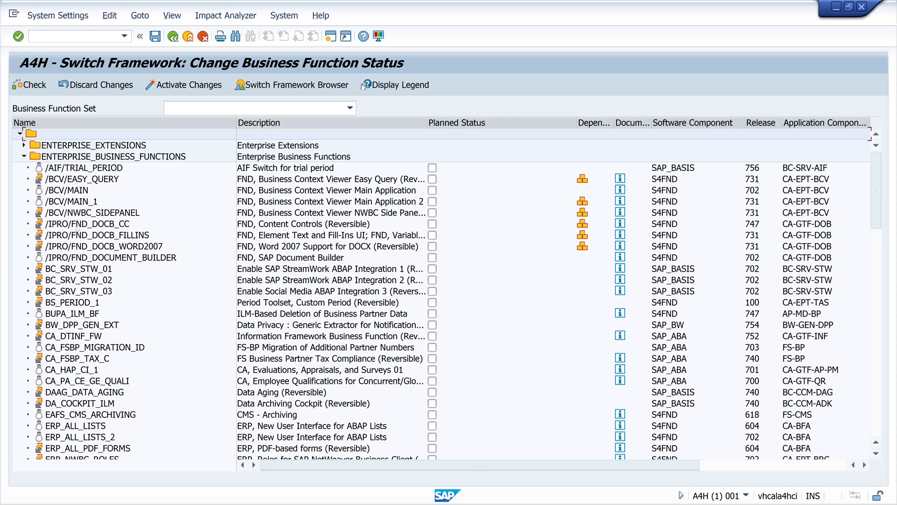
{"action": "scroll", "scroll_direction": "down", "scroll_amount": 3}
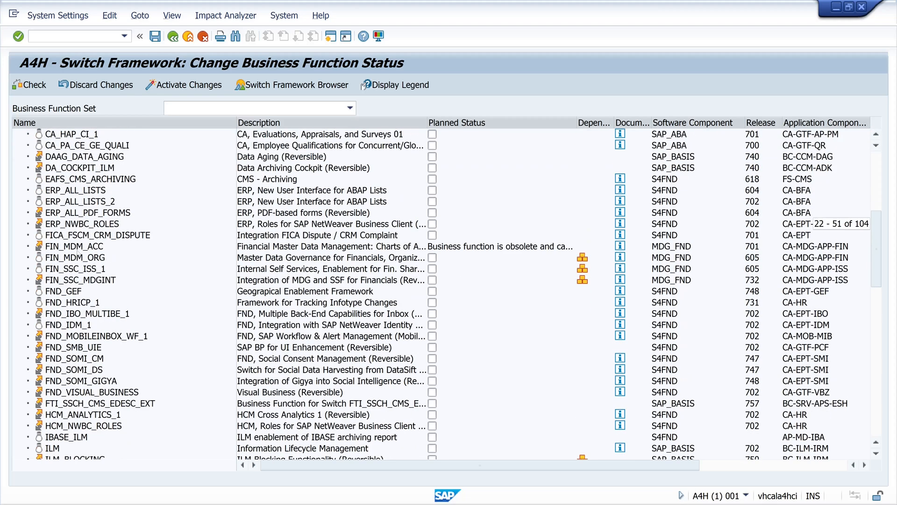
{"action": "scroll", "scroll_direction": "down", "scroll_amount": 3}
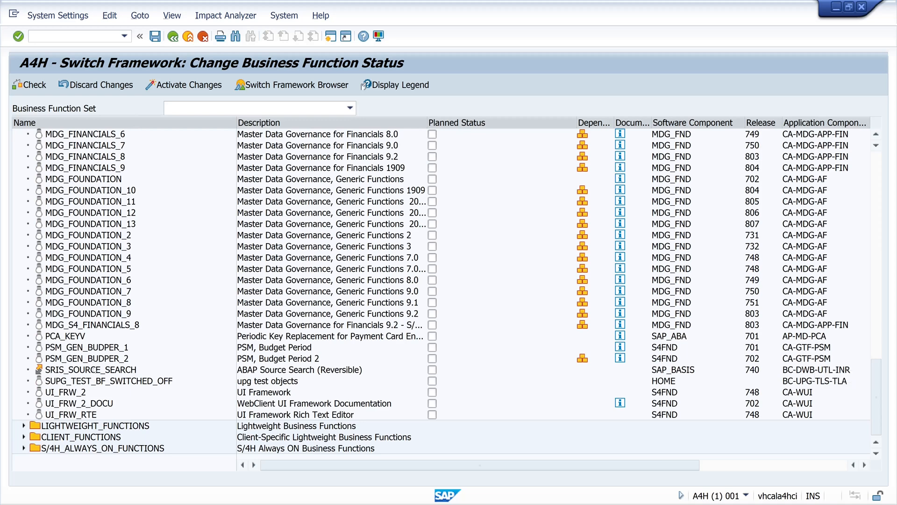
- Tick SRIS_SOURCE_SEARCH and activate the change
{"action": "left_click", "coordinate": [114, 370]}
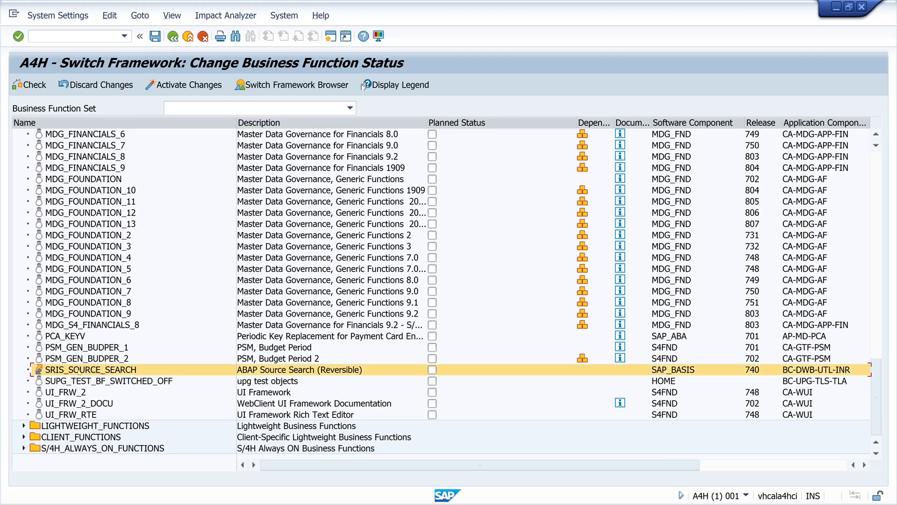
{"action": "left_click", "coordinate": [432, 370]}
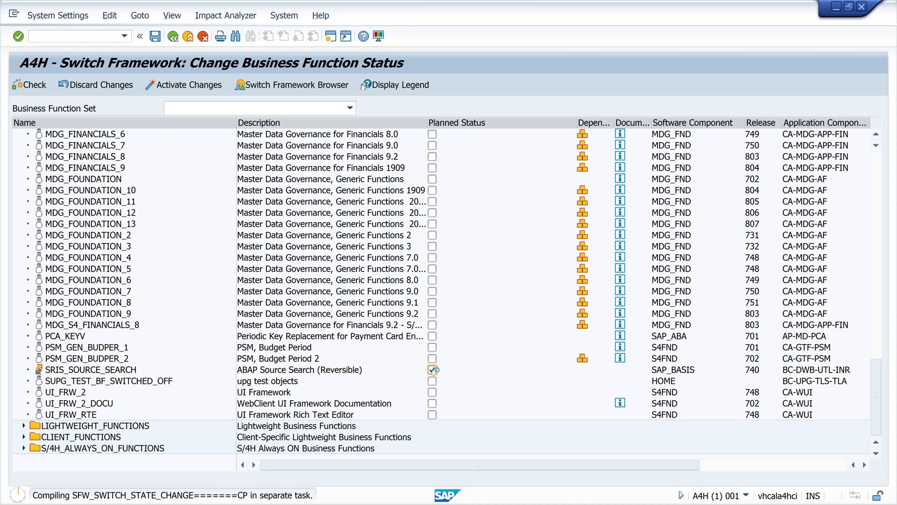
{"action": "left_click", "coordinate": [433, 369]}
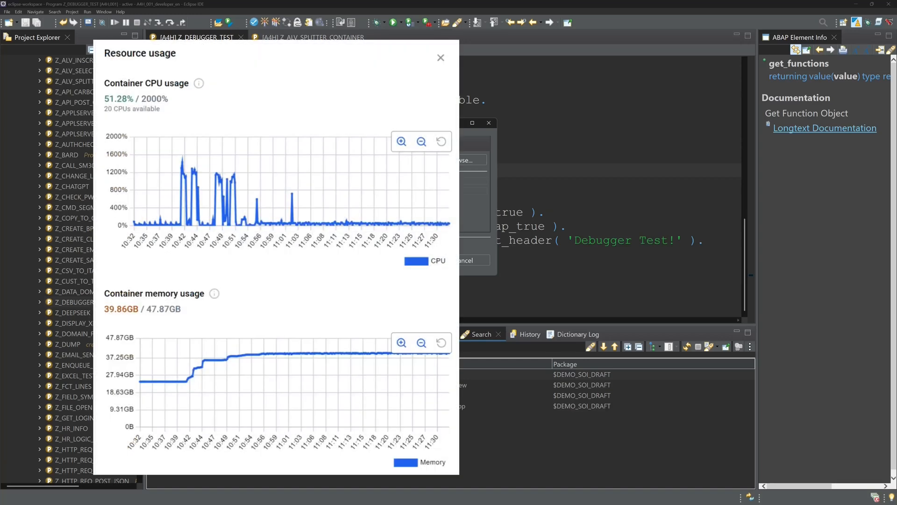
- Close the Resource usage popup and cancel the Search dialog reporting unsupported text search
{"action": "left_click", "coordinate": [440, 58]}
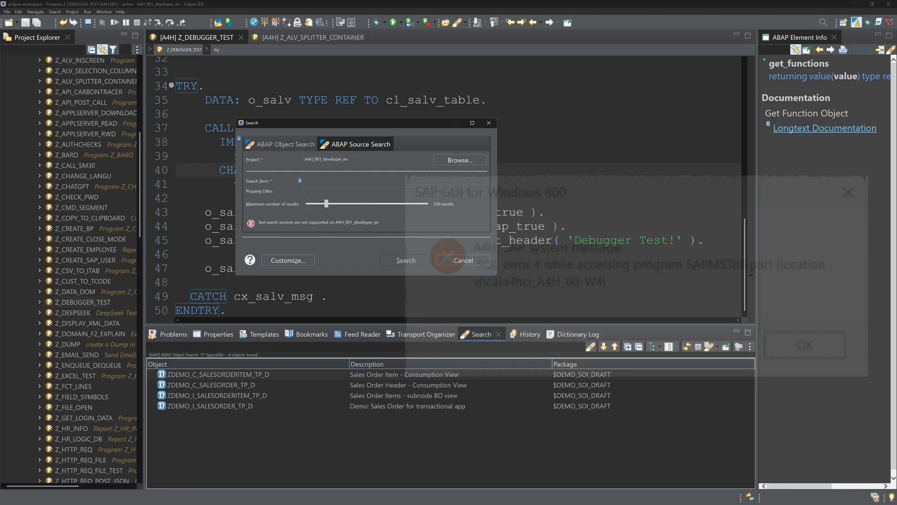
{"action": "left_click", "coordinate": [803, 345]}
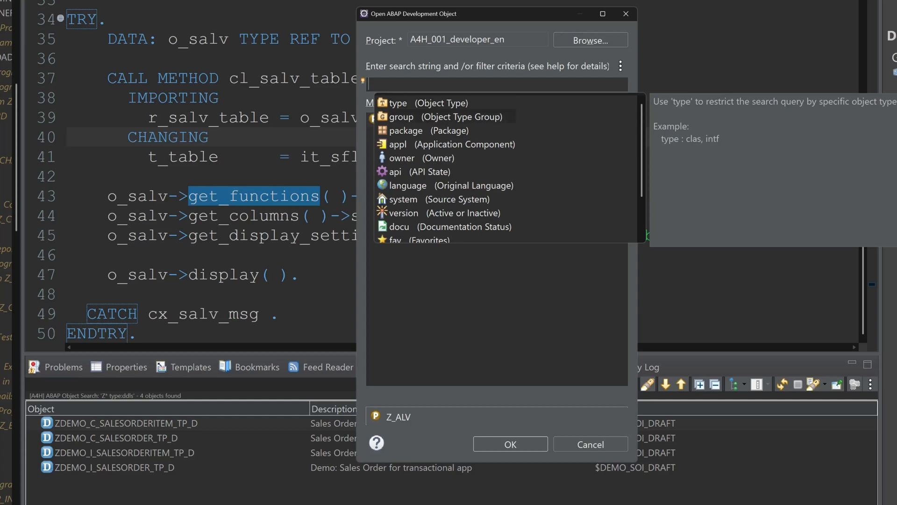
- In the Ctrl+Shift+A dialog enter 'package: $zabap_examples type:prog', listing over 50 programs
{"action": "type", "text": "package:"}
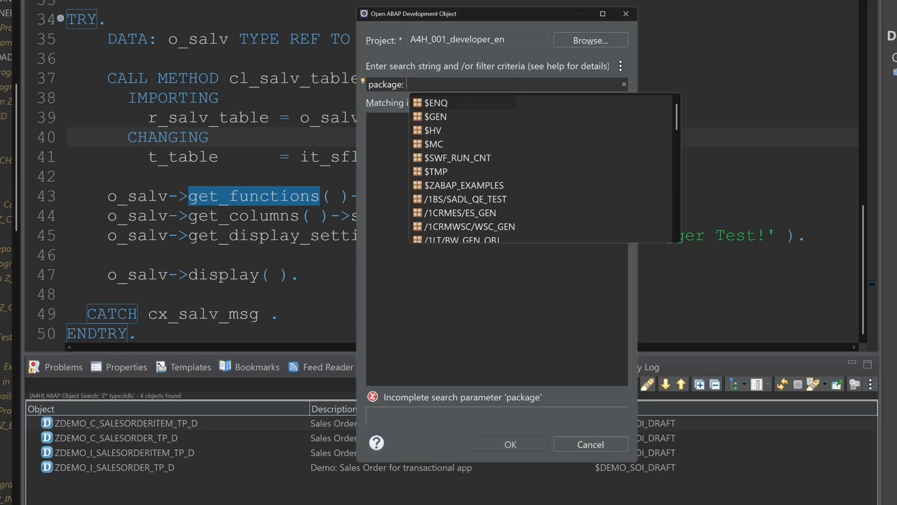
{"action": "type", "text": "$"}
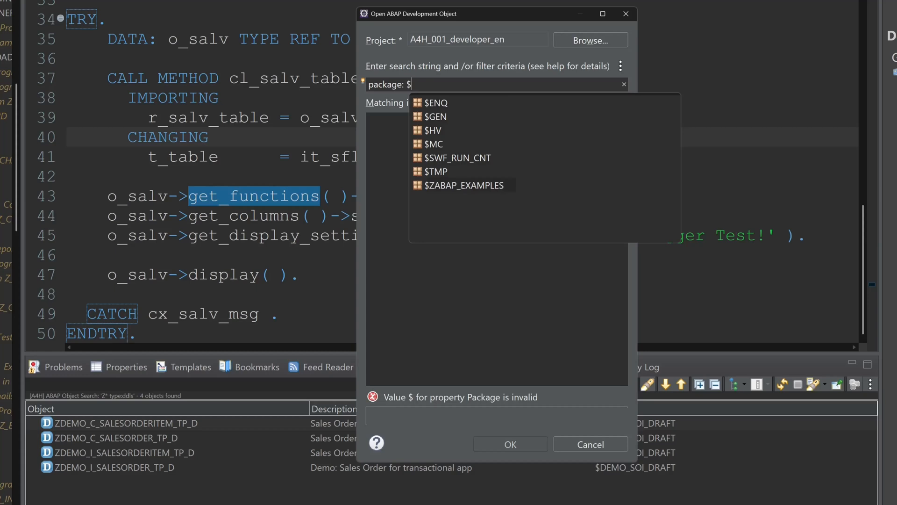
{"action": "type", "text": "zabap_examples type:"}
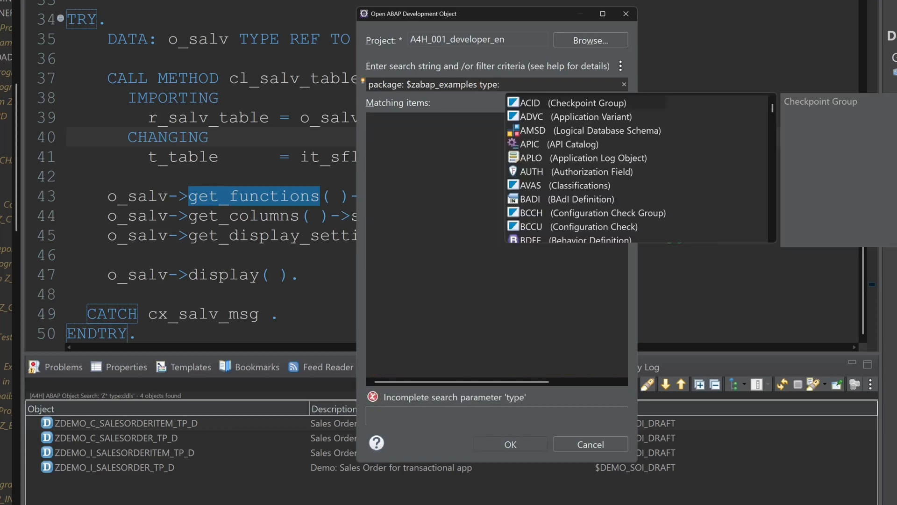
{"action": "type", "text": "prog"}
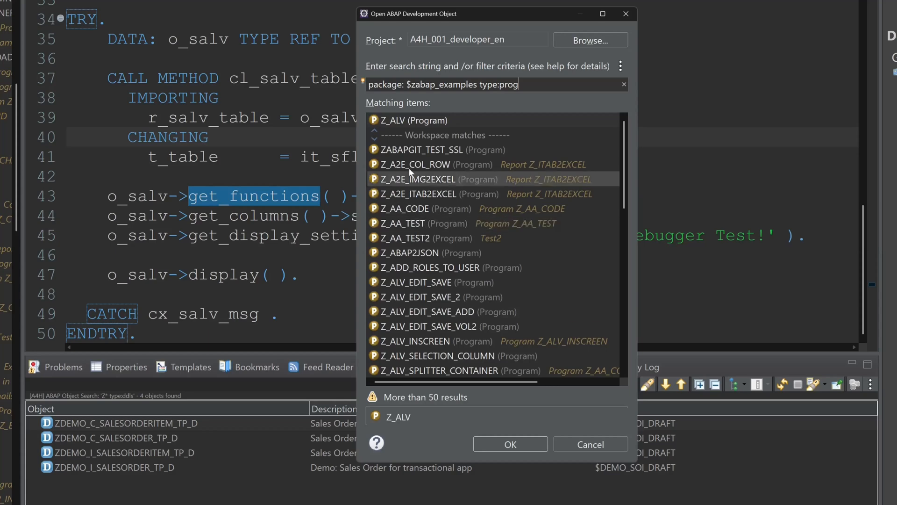
{"action": "mouse_move", "coordinate": [425, 311]}
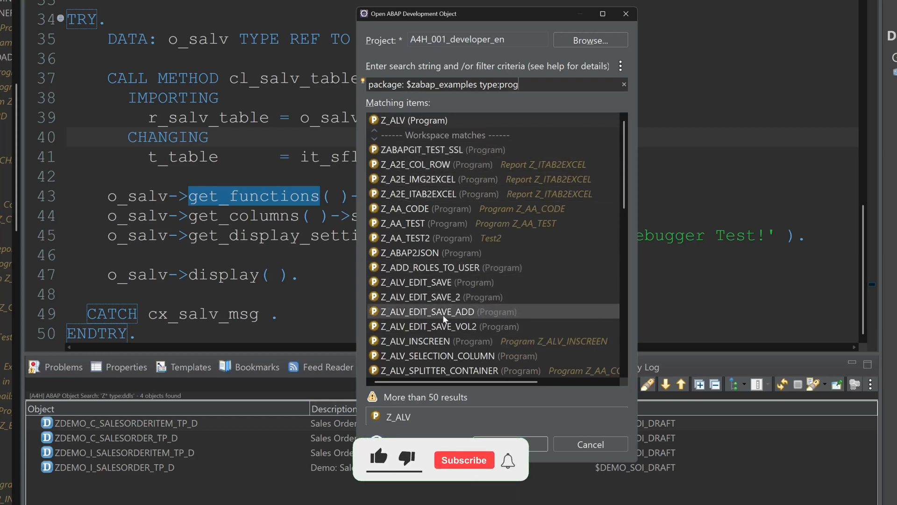
{"action": "left_click", "coordinate": [464, 460]}
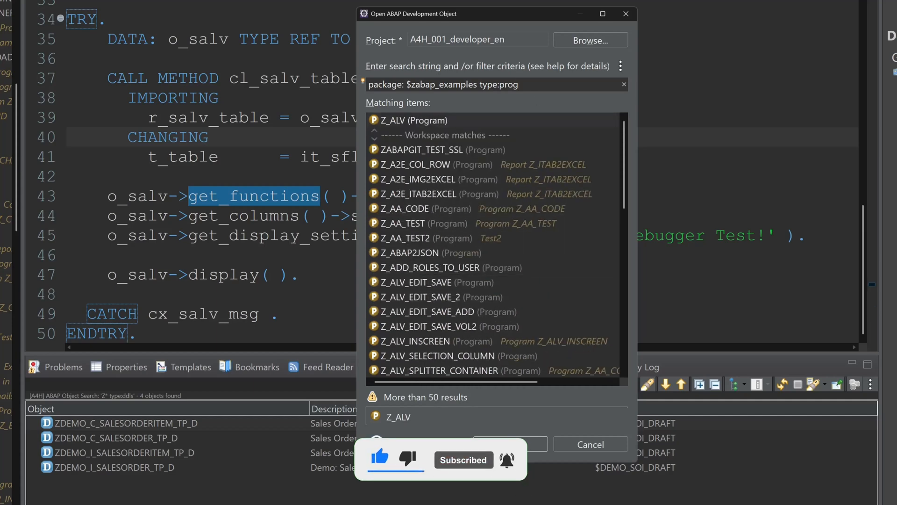
- Try type ddls (no results), drop the type filter and search $zabap_examples for names matching z*
{"action": "key", "text": "BackSpace"}
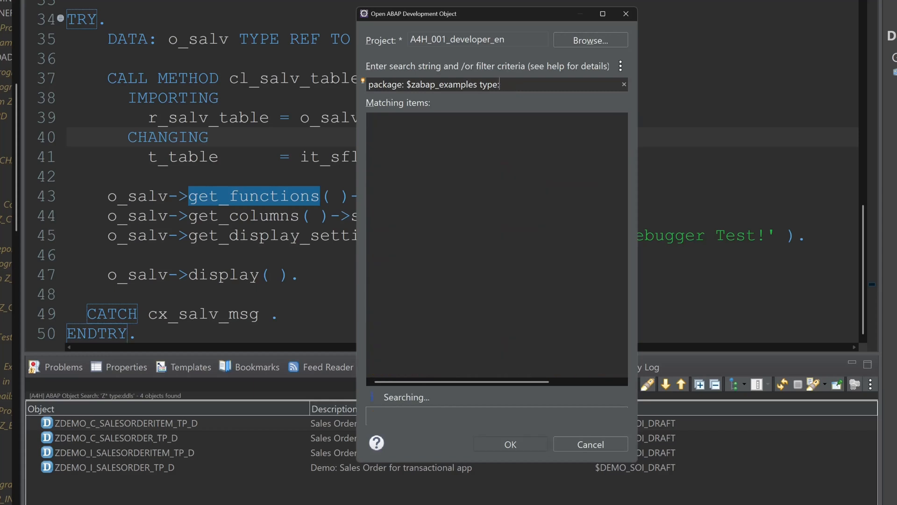
{"action": "type", "text": "ddls"}
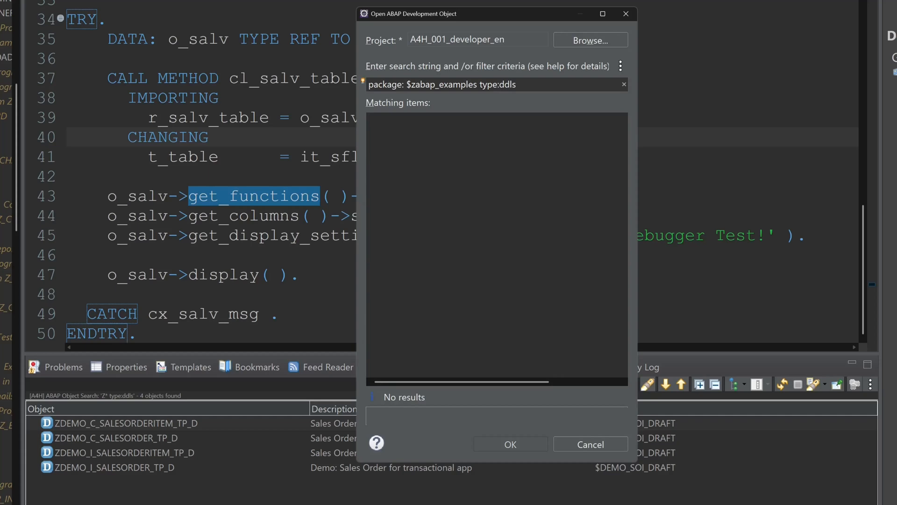
{"action": "key", "text": "BackSpace"}
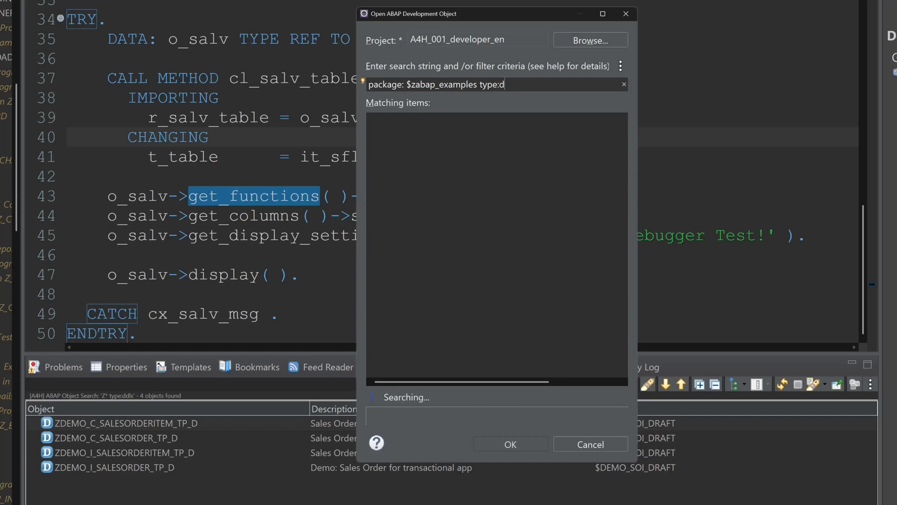
{"action": "key", "text": "BackSpace"}
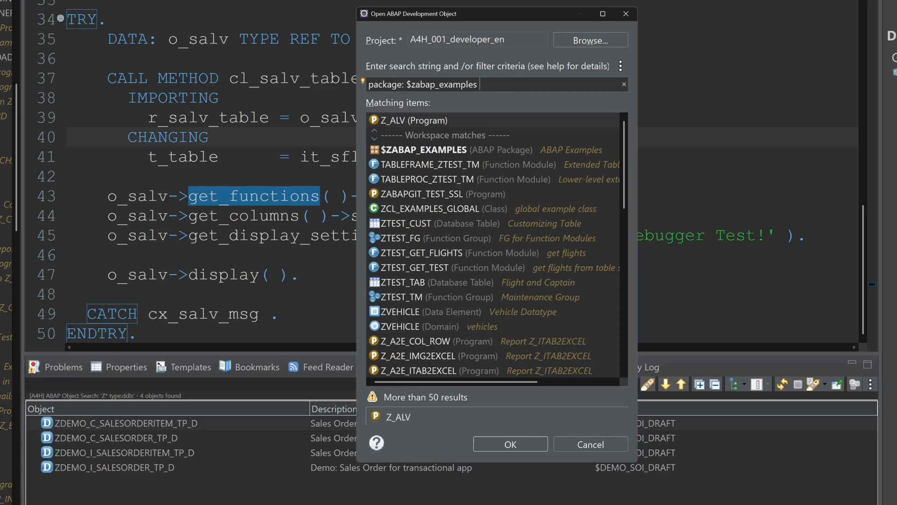
{"action": "type", "text": "z*"}
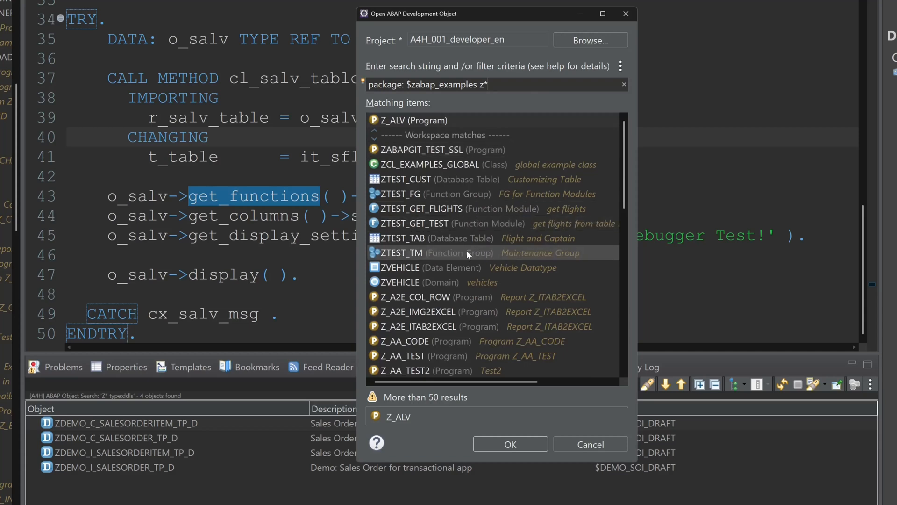
{"action": "mouse_move", "coordinate": [420, 282]}
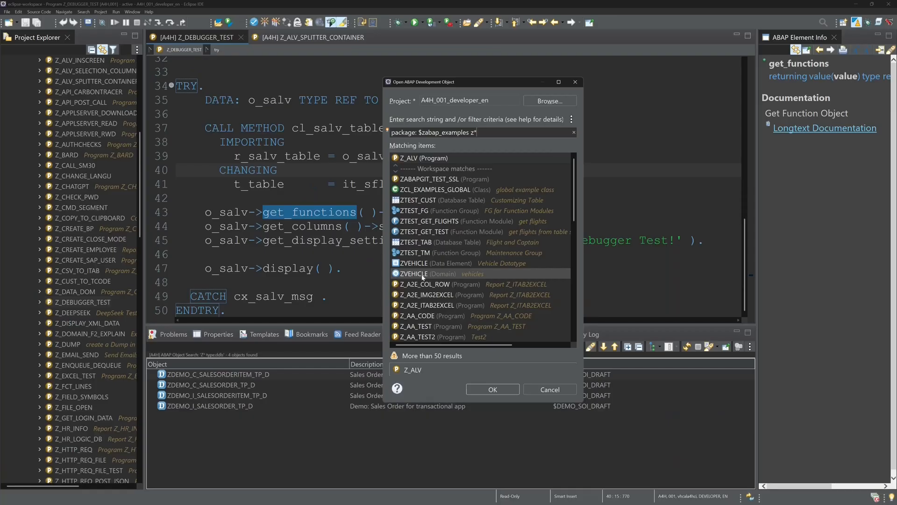
- View ZVEHICLE's fixed values (car, train, bus, plane, boot), link it in Project Explorer, then close it
{"action": "left_click", "coordinate": [548, 388]}
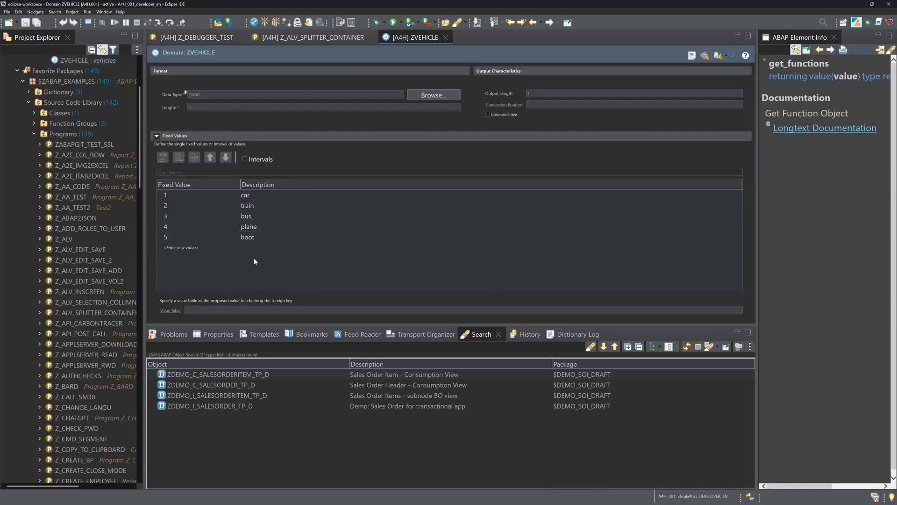
{"action": "left_click", "coordinate": [247, 236]}
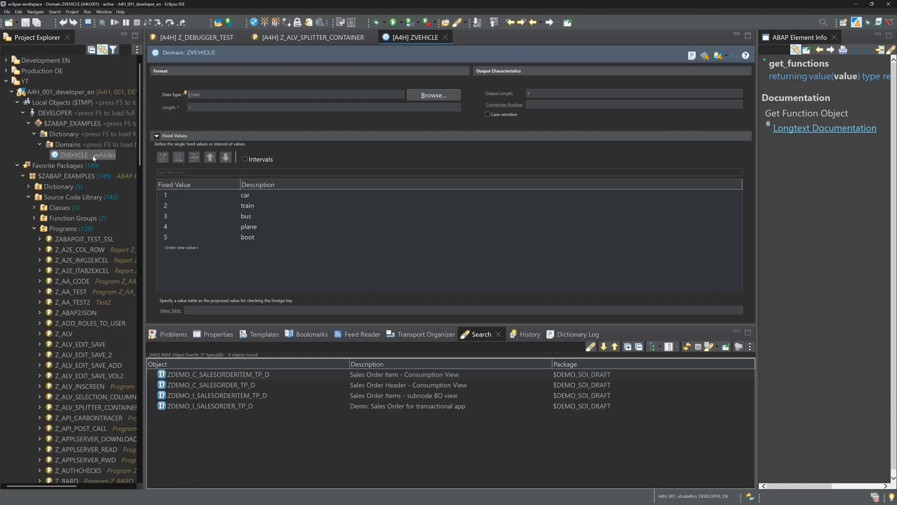
{"action": "left_click", "coordinate": [189, 37]}
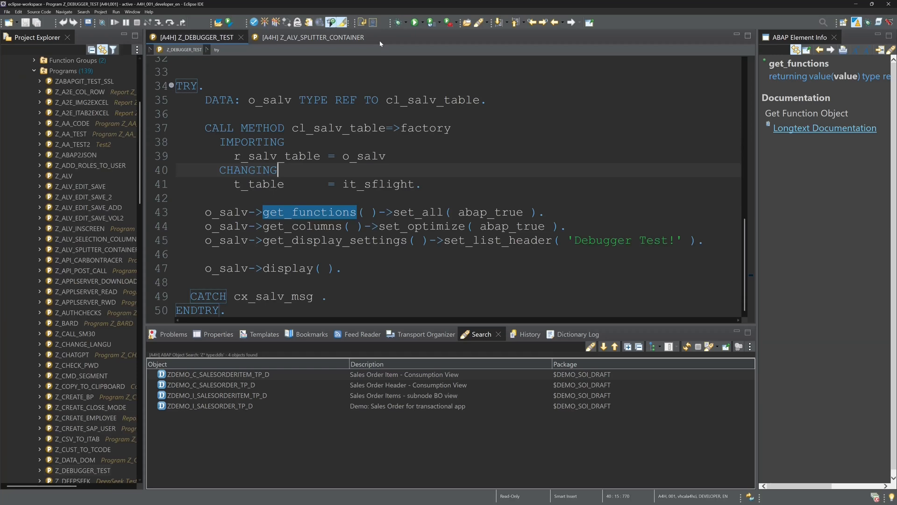
- Quick-search (Ctrl+Shift+A) with filters package:$zabap_examples and type:prog, listing over 50 programs
{"action": "left_click", "coordinate": [363, 36]}
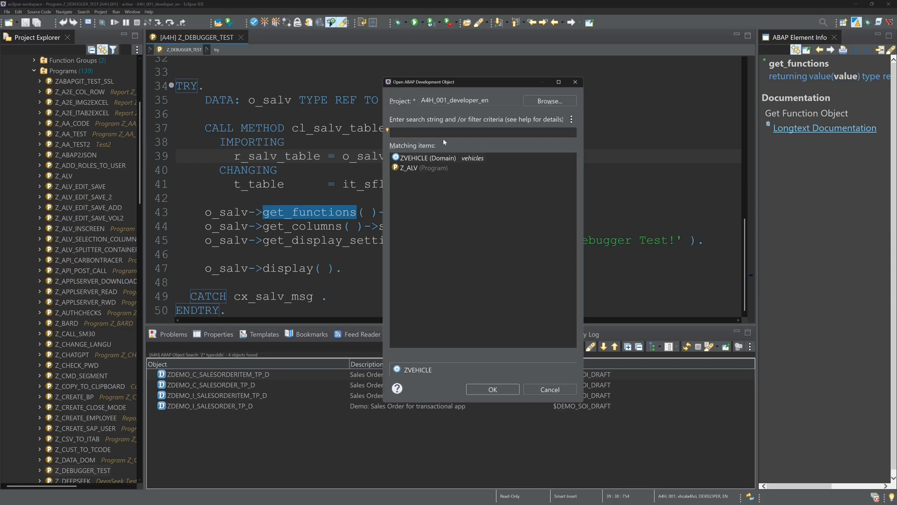
{"action": "left_click", "coordinate": [480, 131]}
{"action": "type", "text": "package:$zabap_examples"}
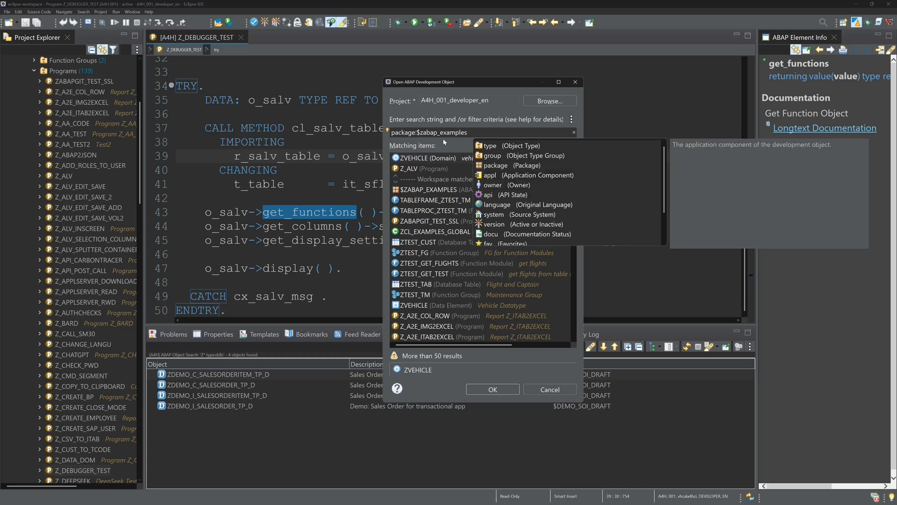
{"action": "left_click", "coordinate": [490, 146]}
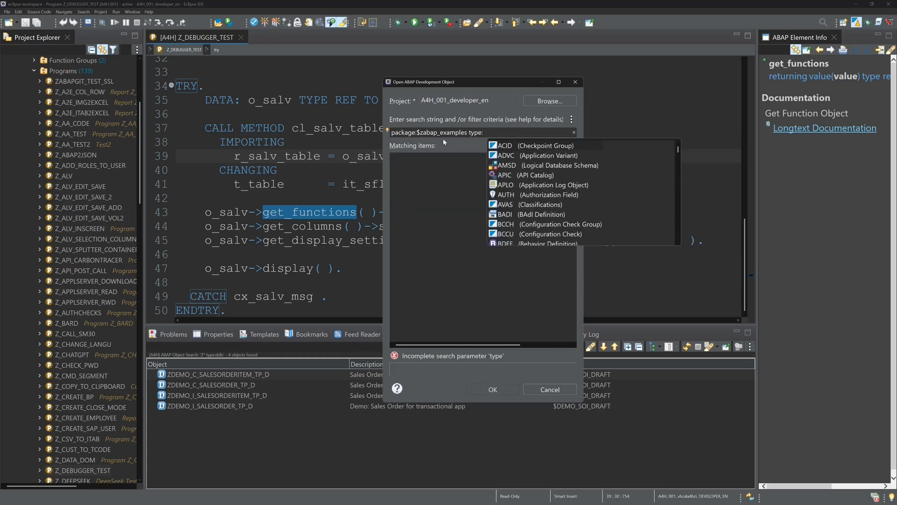
{"action": "type", "text": "prog"}
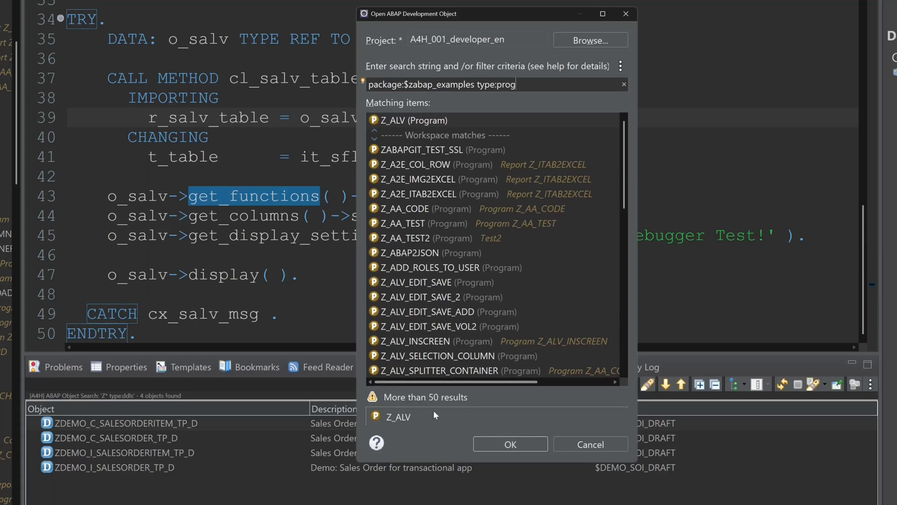
- Raise 'Maximum number of results' in the search preferences above 50 so all 139 programs appear
{"action": "left_click", "coordinate": [621, 66]}
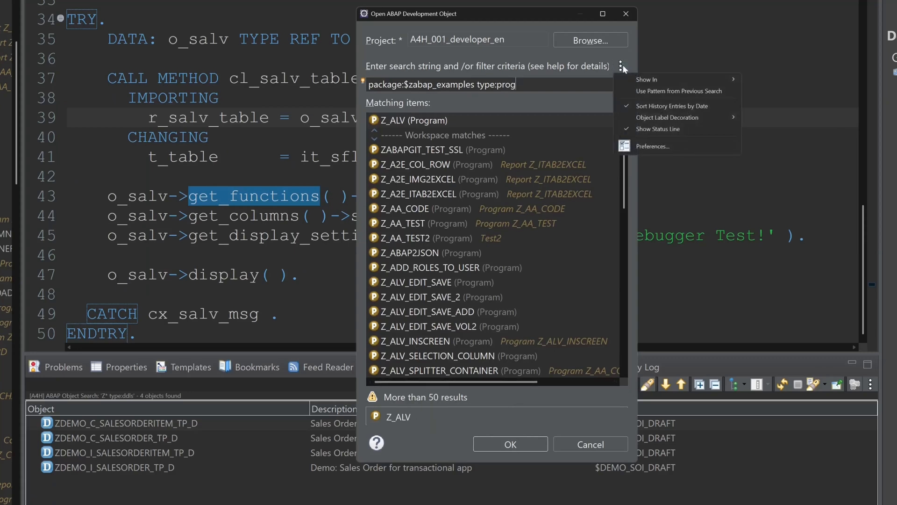
{"action": "left_click", "coordinate": [652, 145]}
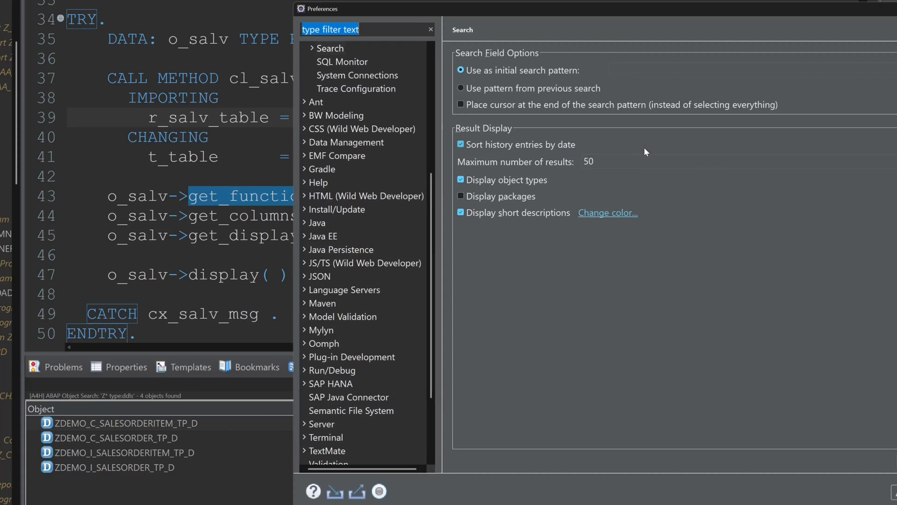
{"action": "left_click", "coordinate": [590, 162]}
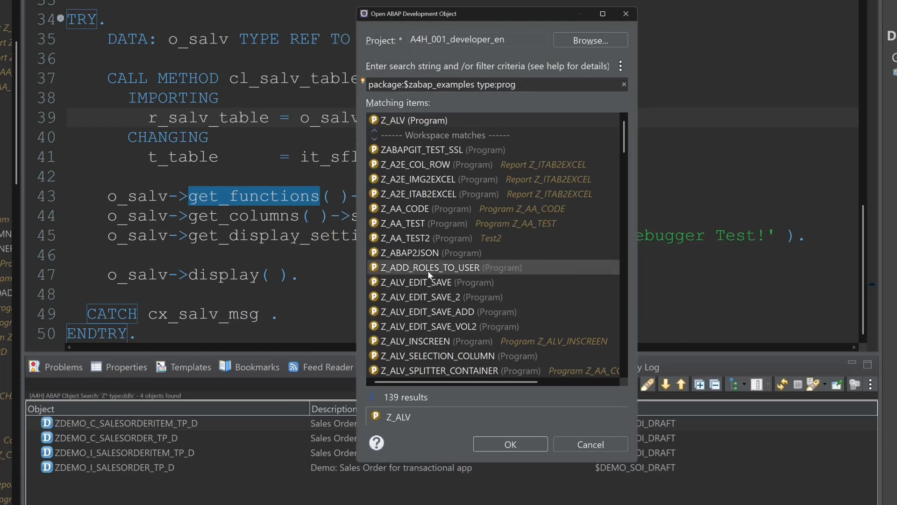
{"action": "scroll", "scroll_direction": "down", "scroll_amount": 3}
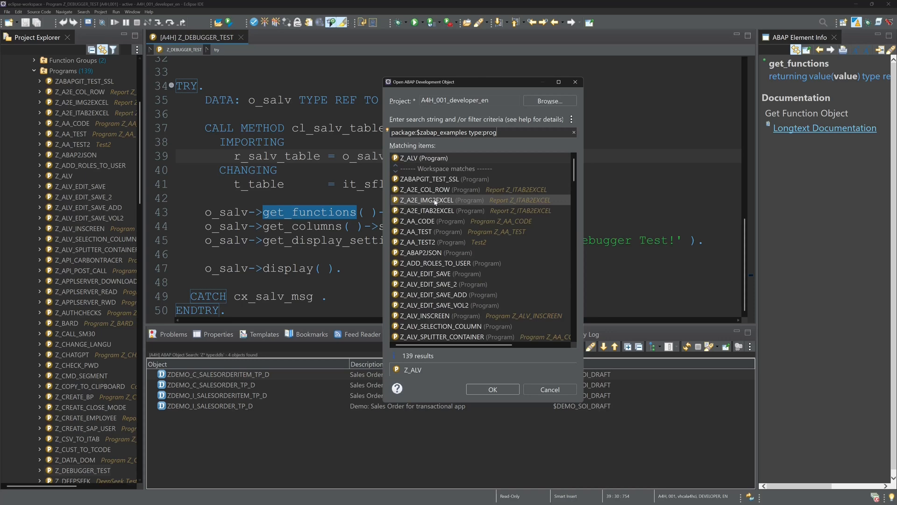
- View program Z_A2E_IMG2EXCEL with its zcl_excel worksheet code and locate it in the project tree
{"action": "double_click", "coordinate": [425, 200]}
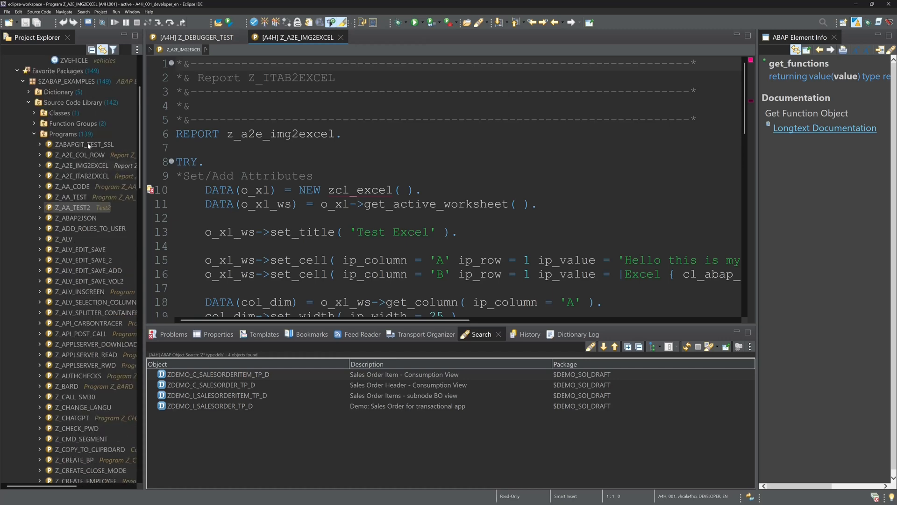
{"action": "left_click", "coordinate": [80, 165]}
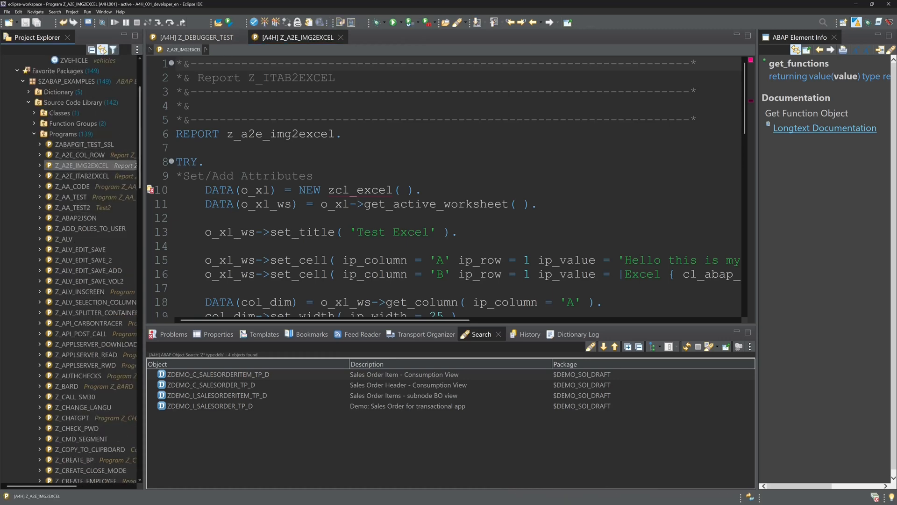
{"action": "left_click", "coordinate": [40, 166]}
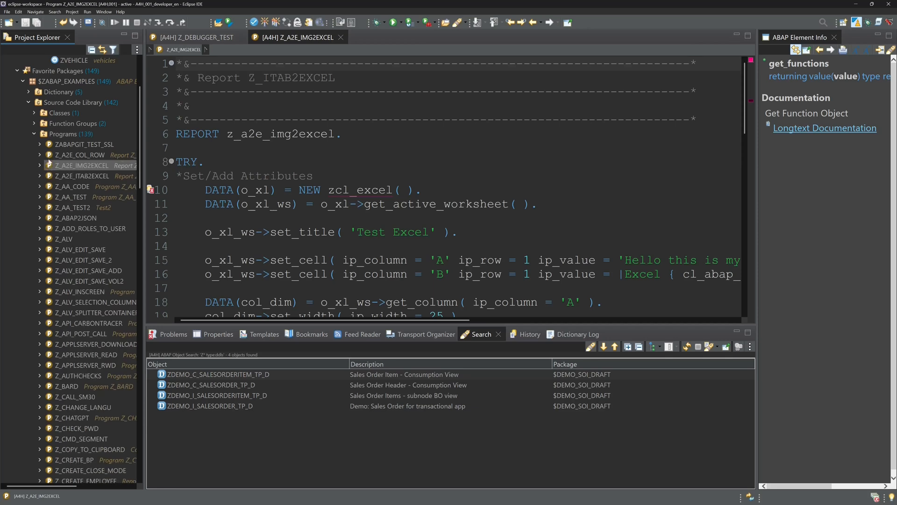
{"action": "mouse_move", "coordinate": [361, 50]}
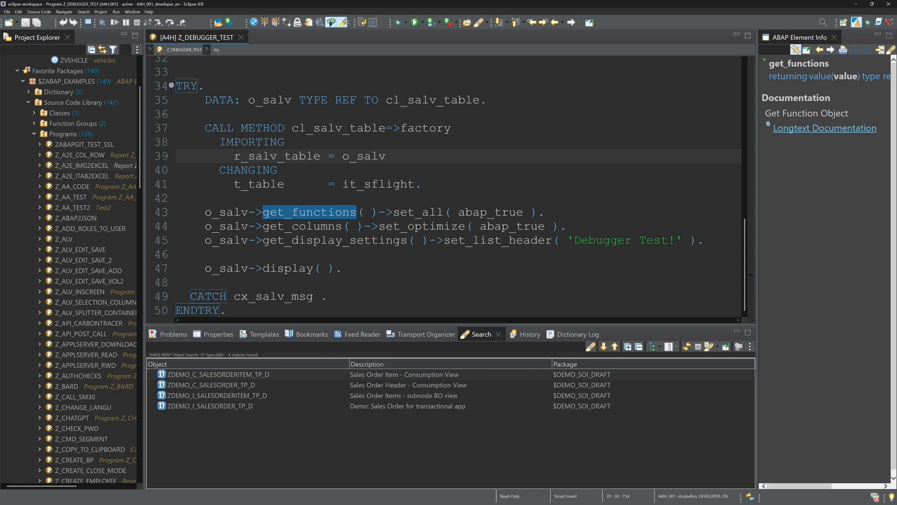
{"action": "left_click", "coordinate": [387, 156]}
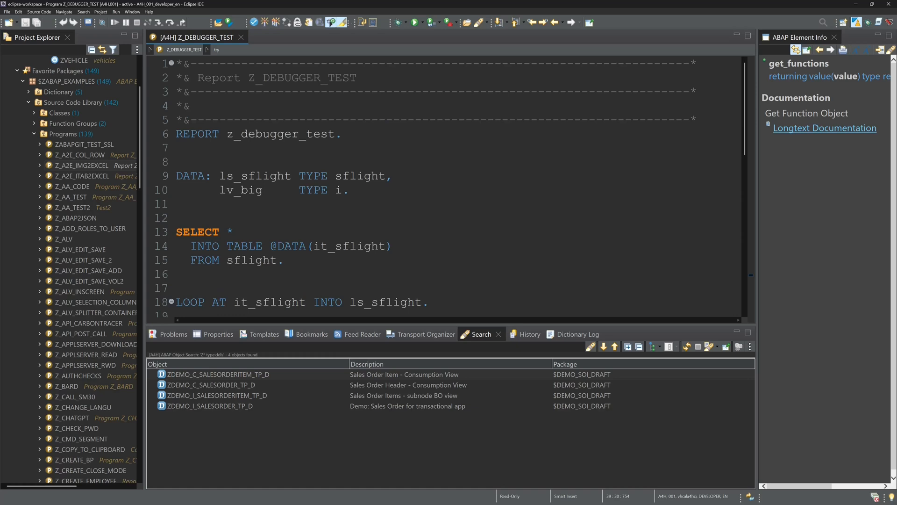
{"action": "scroll", "scroll_direction": "down", "scroll_amount": 3}
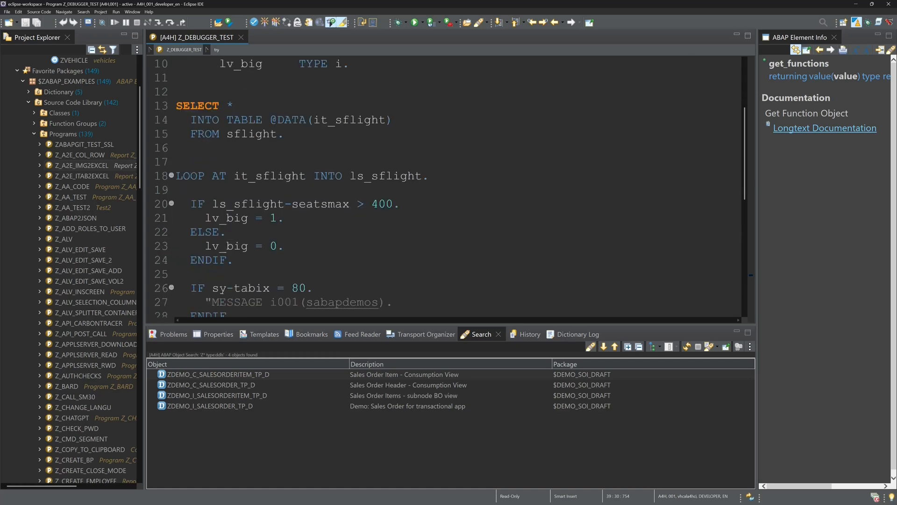